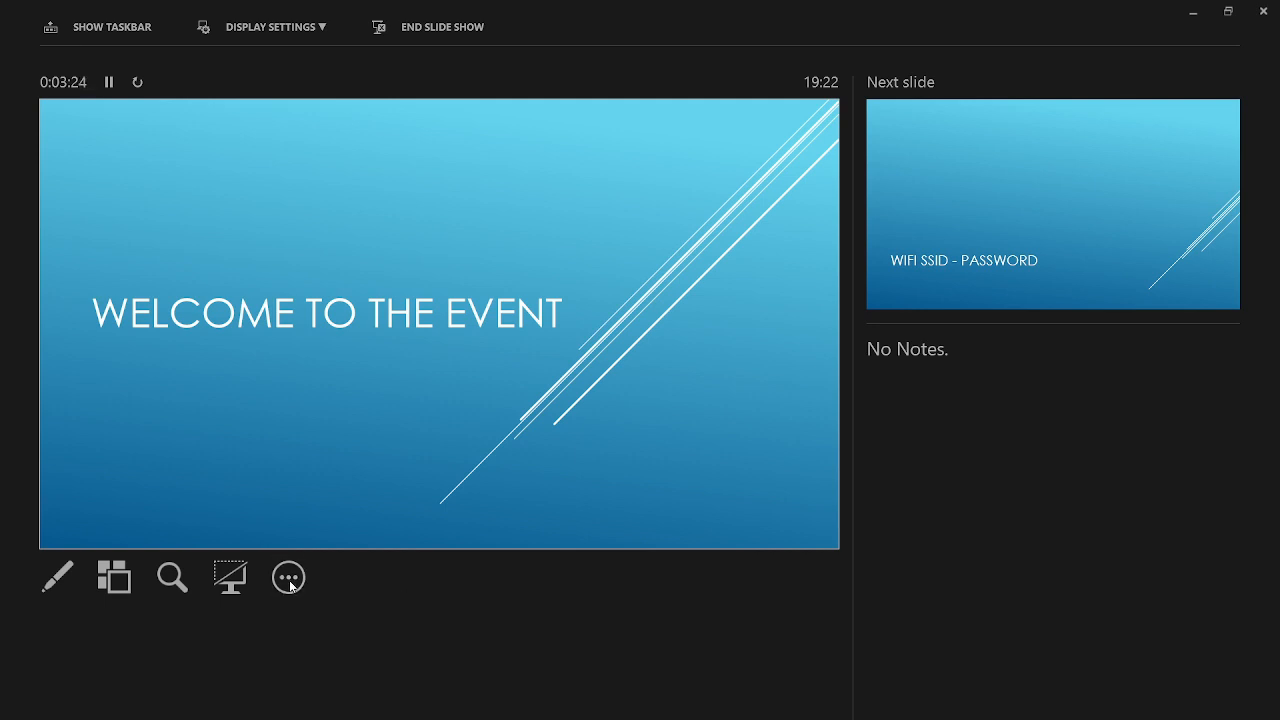
Switch the running show to the AM holding slides custom show, then to Lunch break.
click(288, 576)
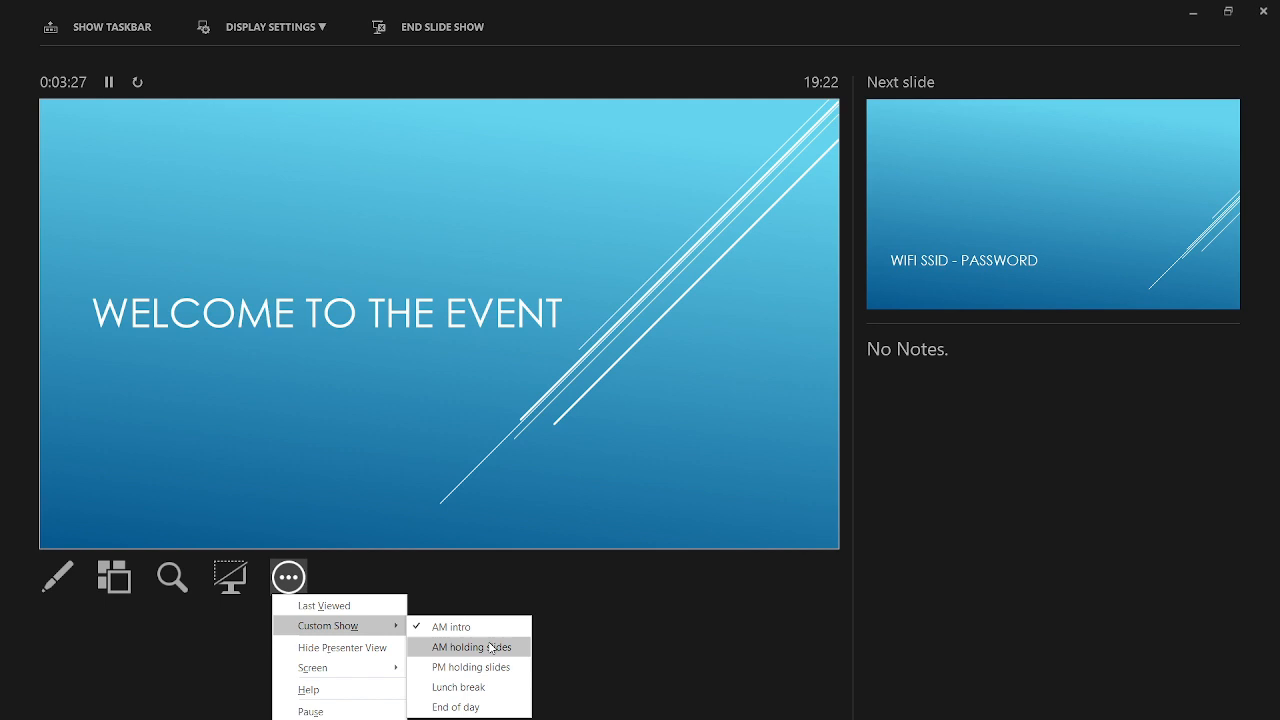
mouse_move(470, 668)
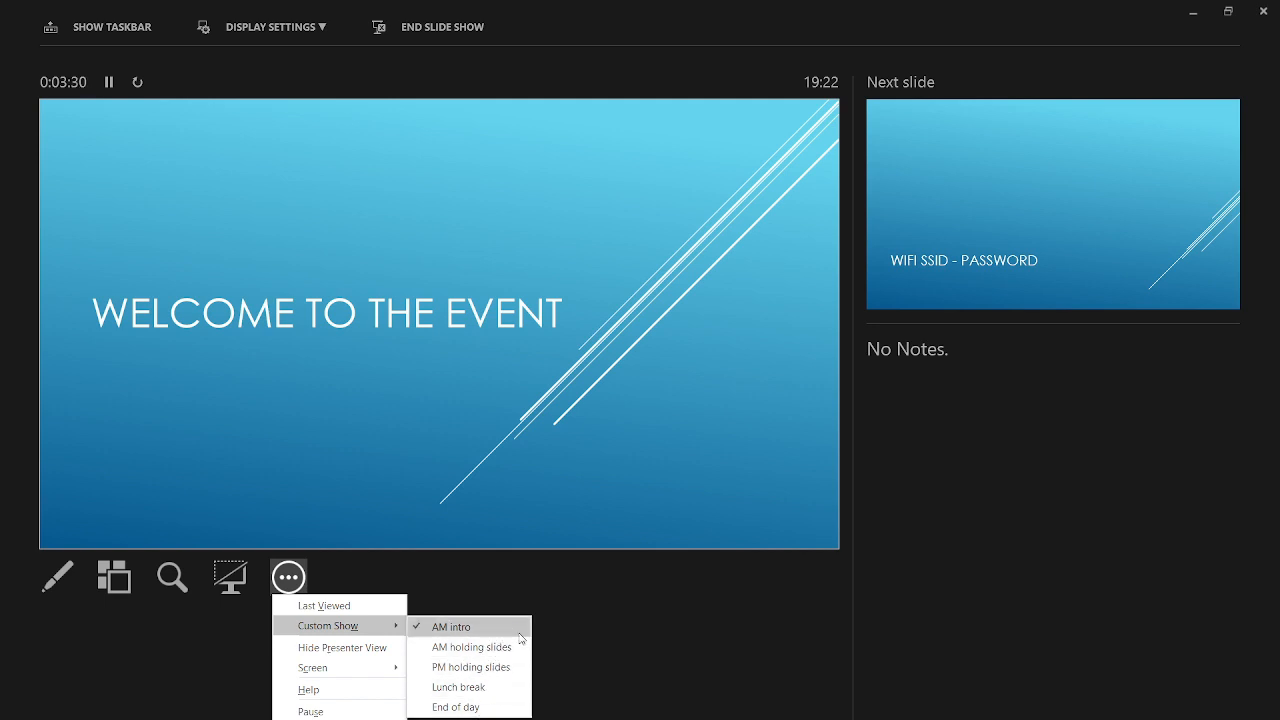
click(452, 626)
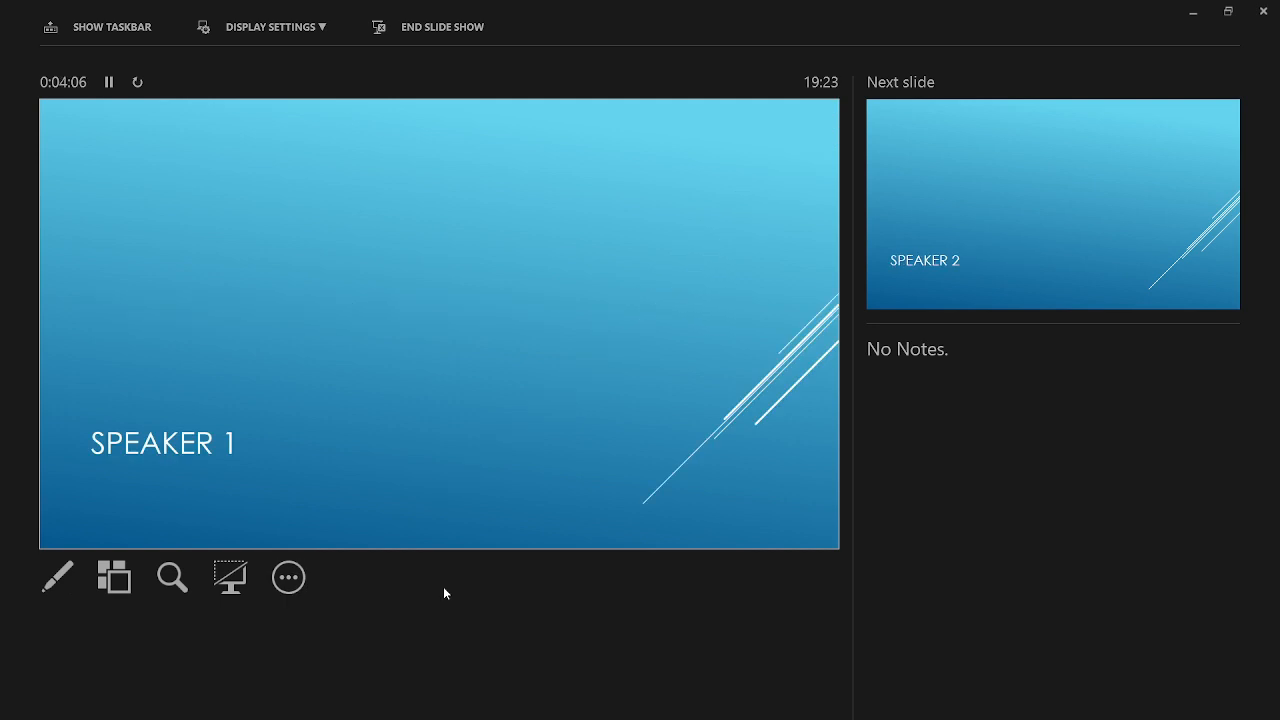
click(288, 576)
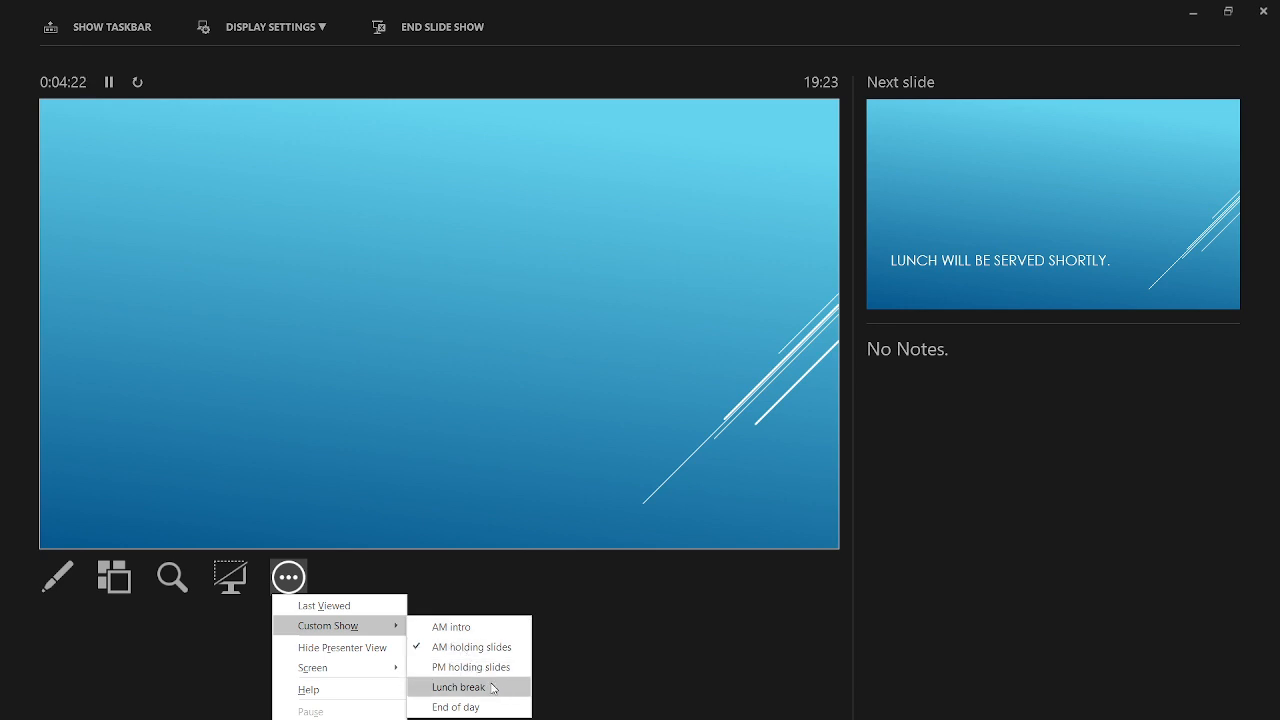
click(458, 688)
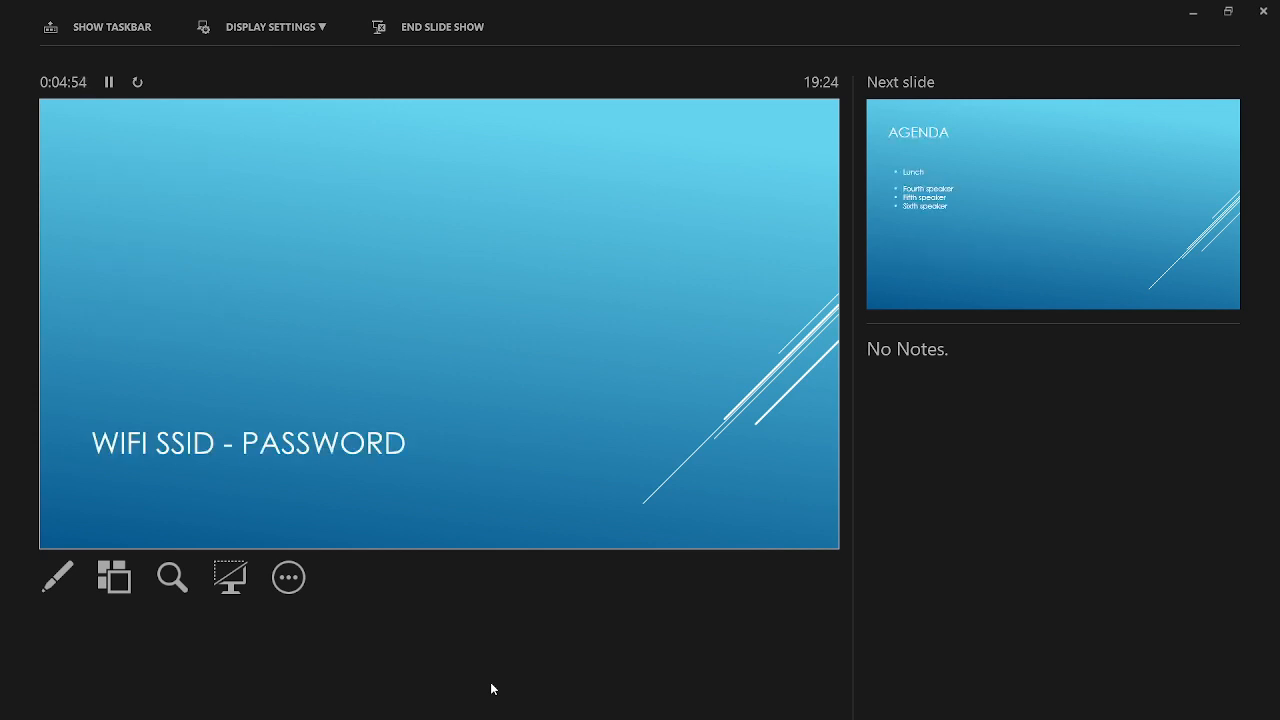
Switch to the PM holding slides and End of day custom shows, then end the slide show.
click(288, 576)
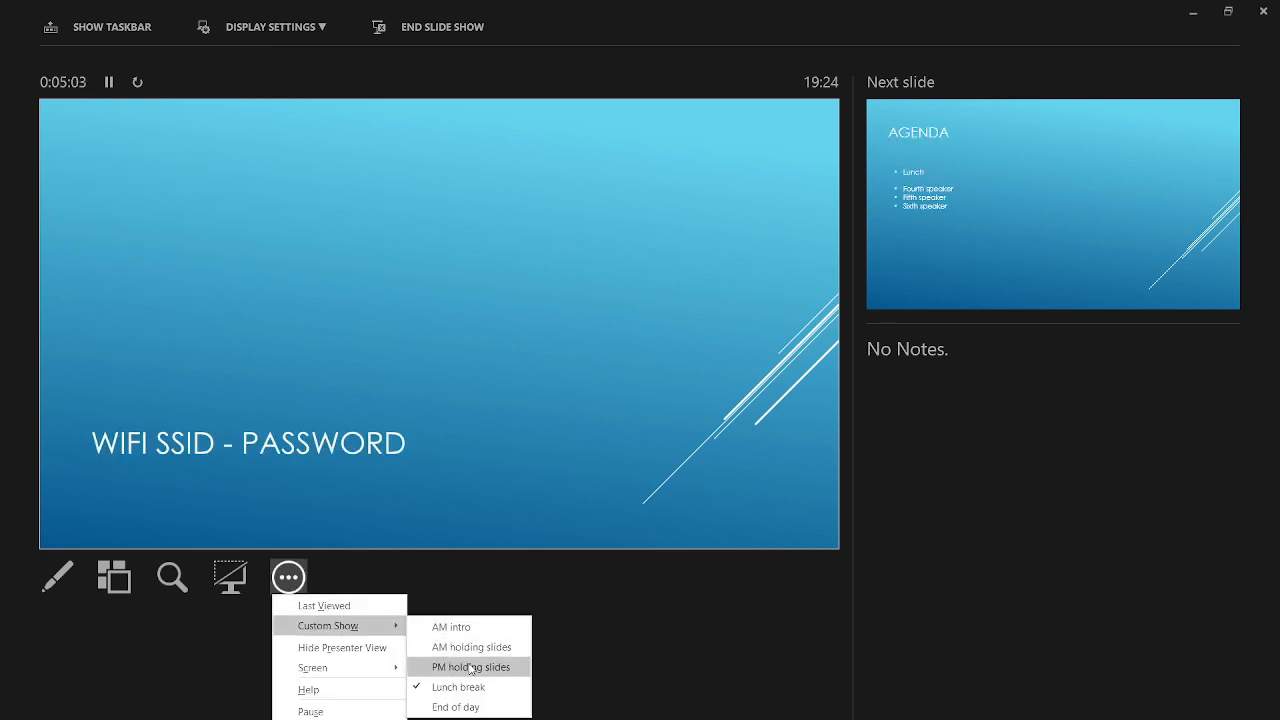
click(470, 668)
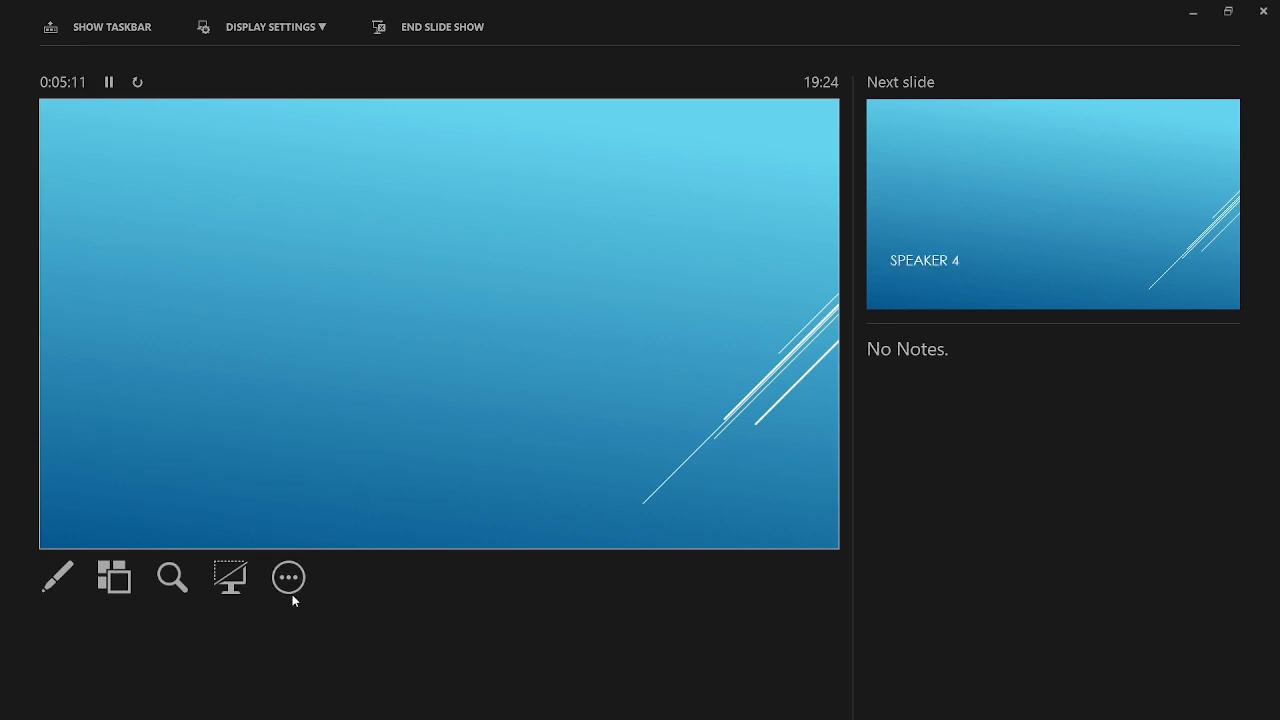
click(288, 576)
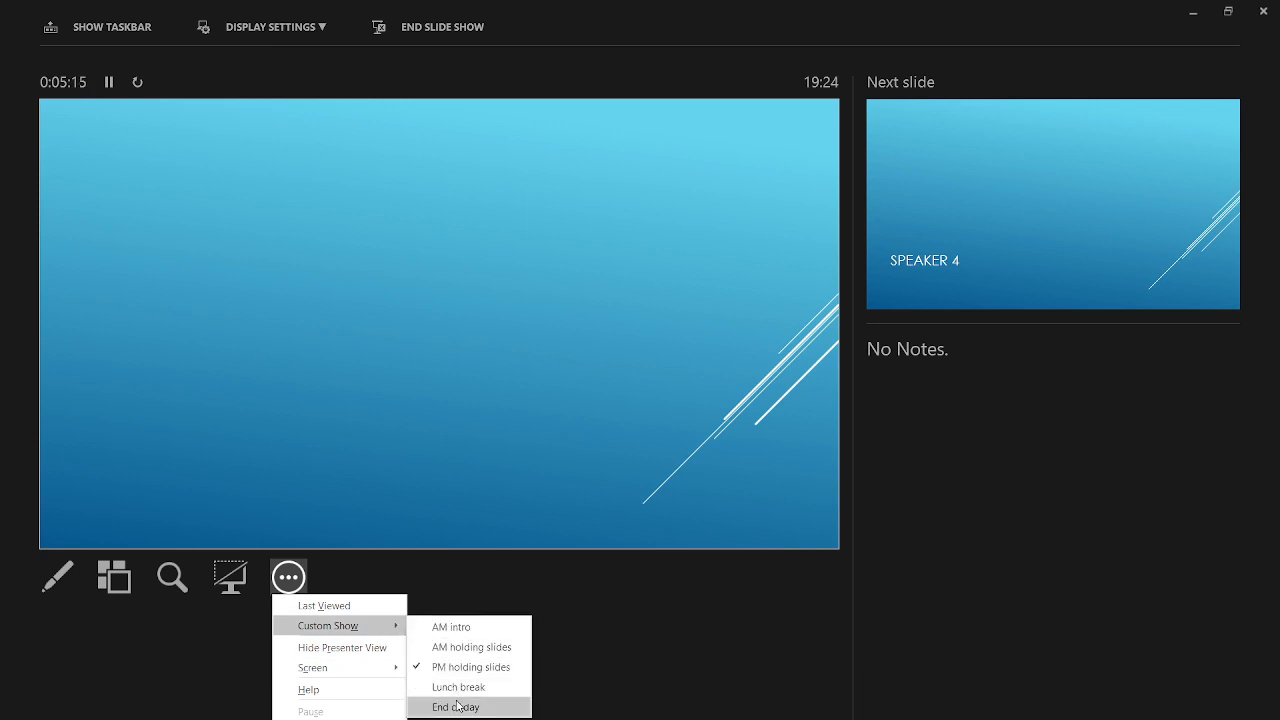
click(454, 708)
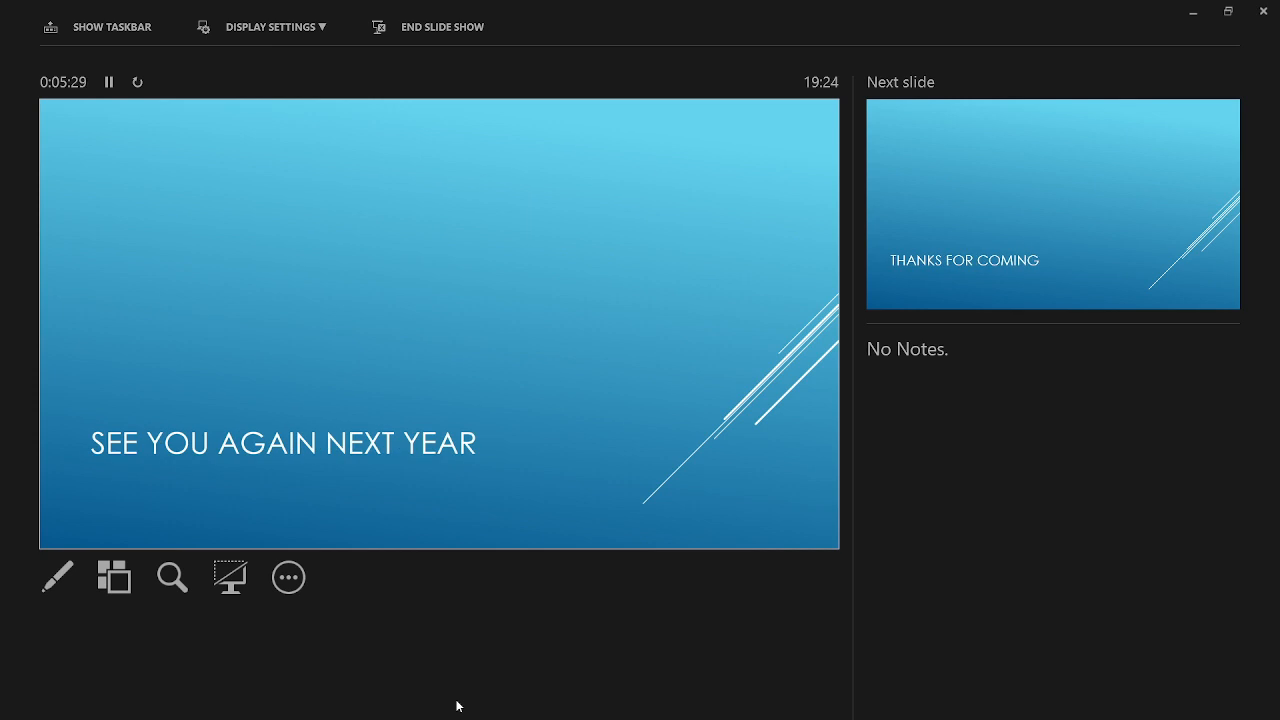
click(440, 28)
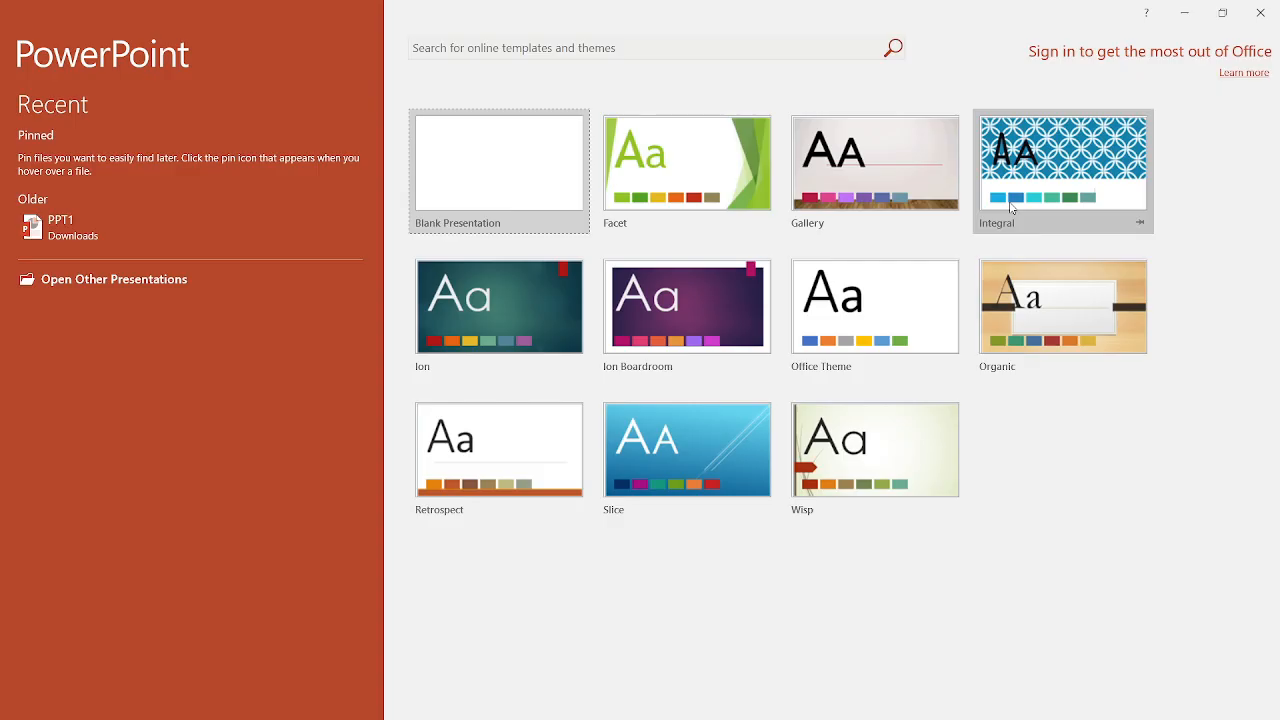
Create a new Slice-theme presentation and put it in Outline View ready for slide titles.
click(688, 448)
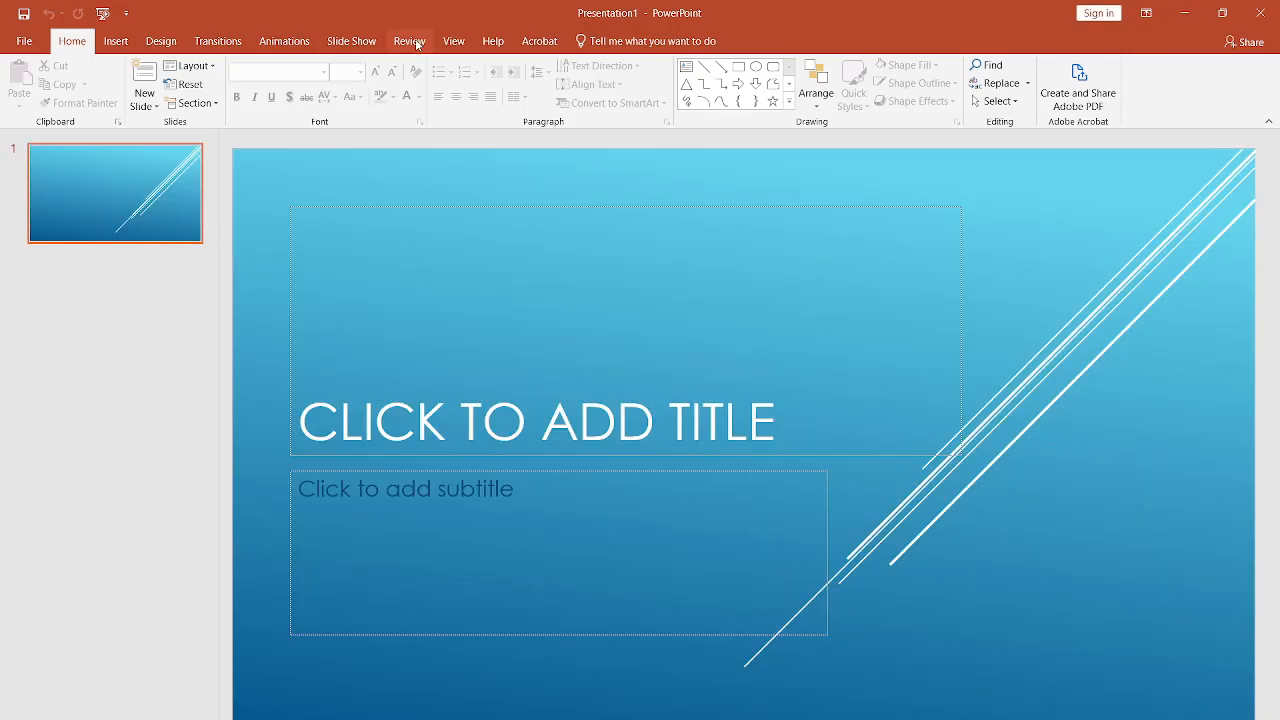
click(452, 40)
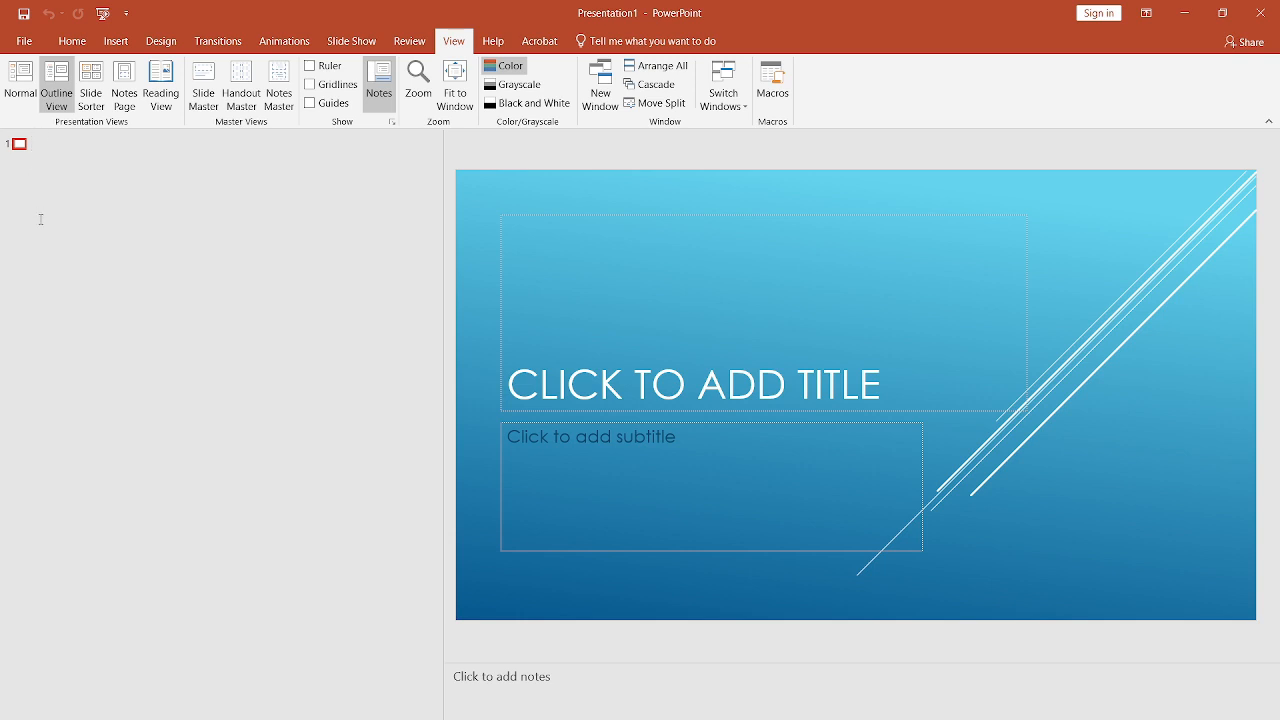
mouse_move(46, 488)
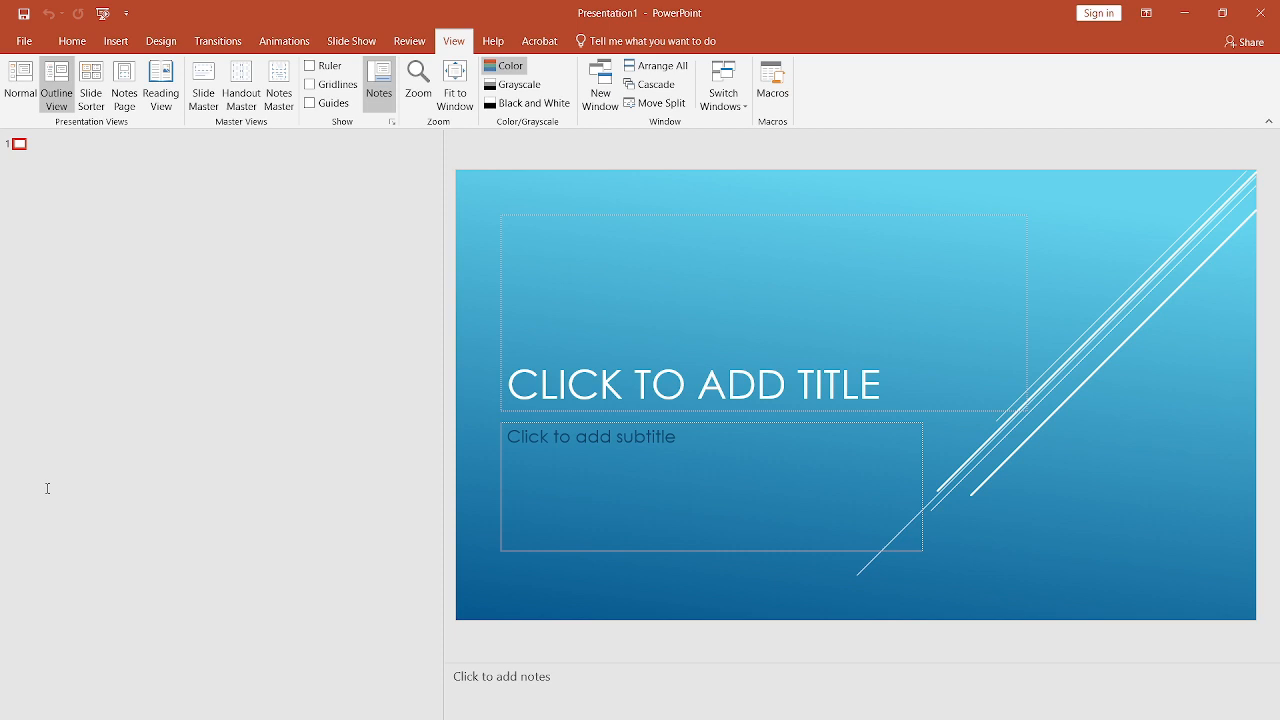
click(32, 144)
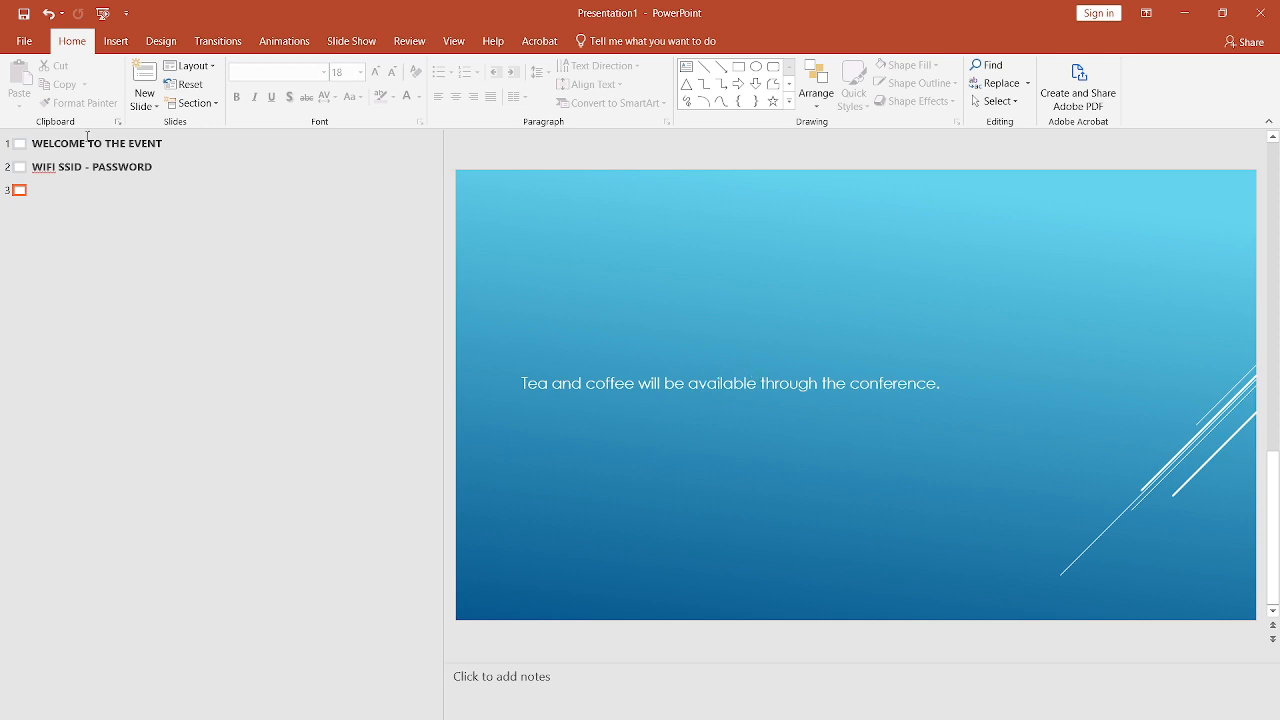
Title the third slide COFFEE and continue the outline of slide titles.
click(32, 190)
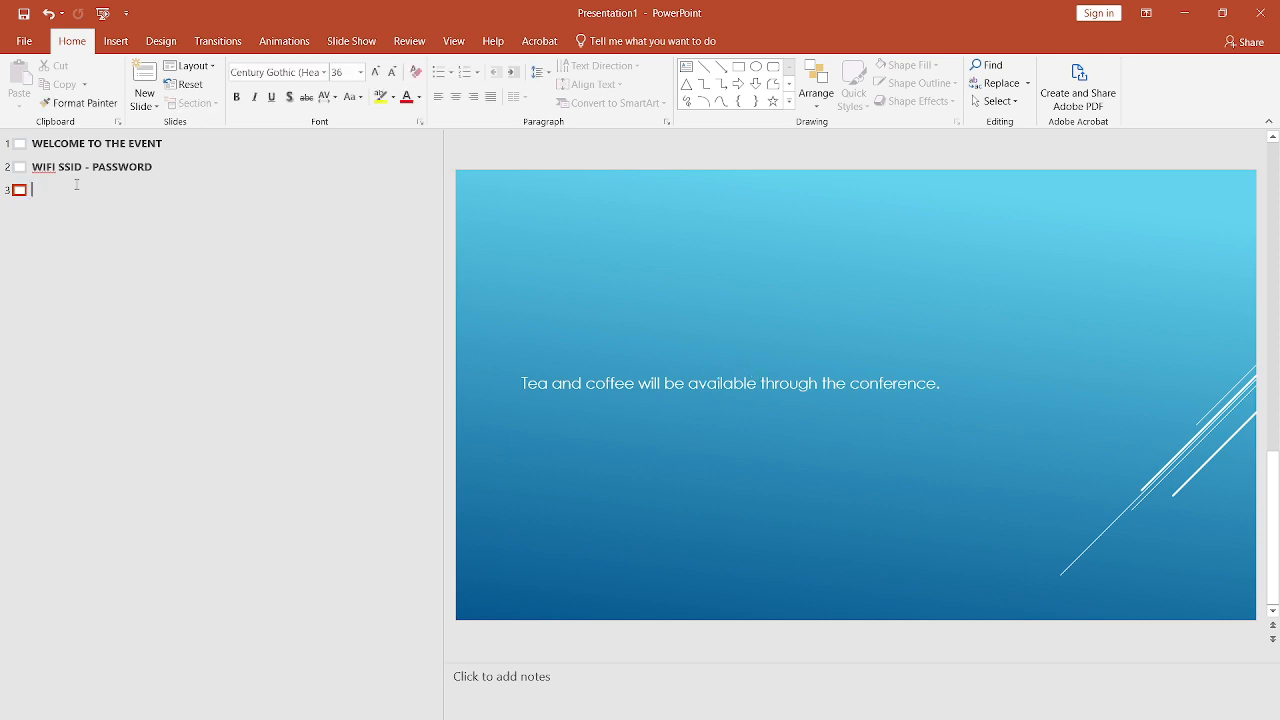
text(COFFE)
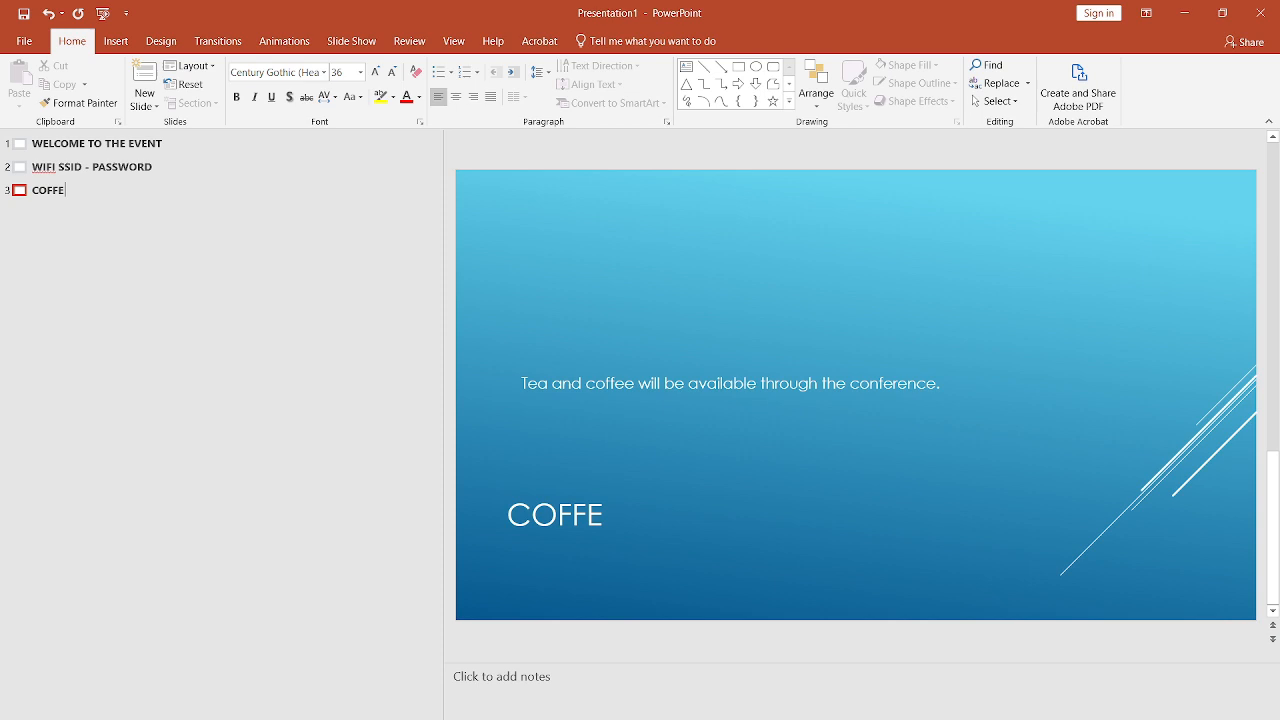
text(E)
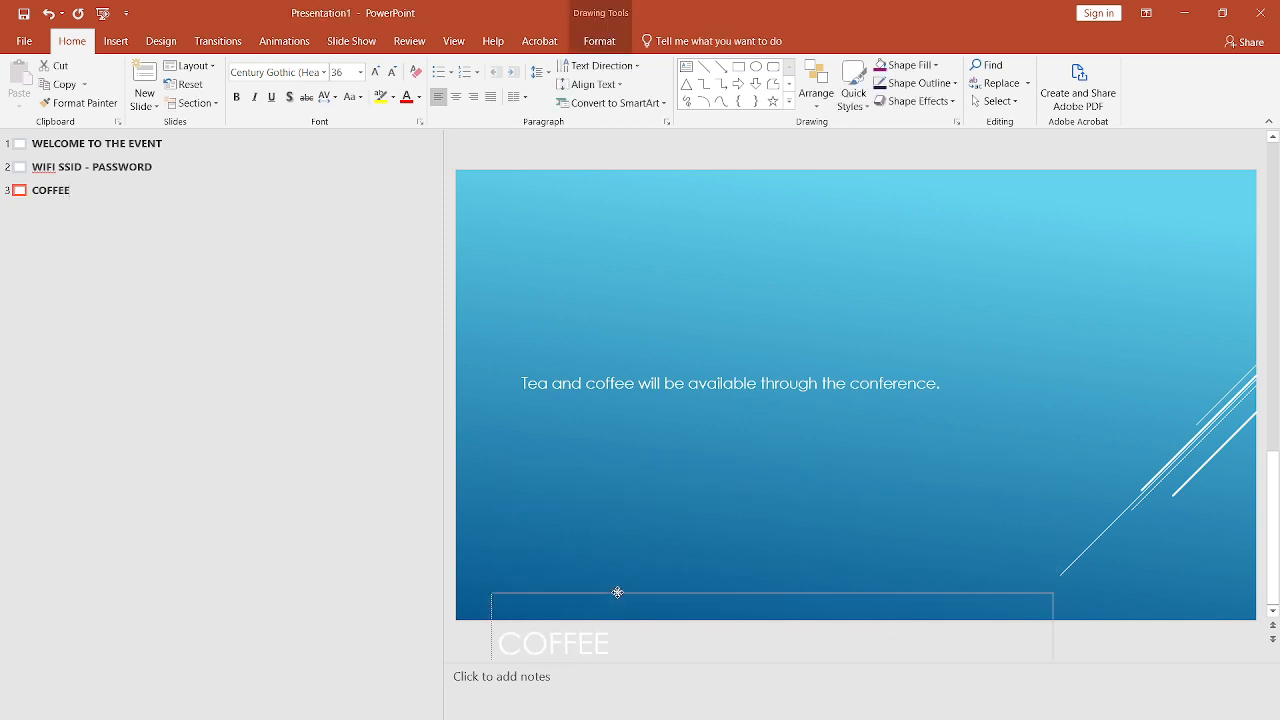
click(116, 40)
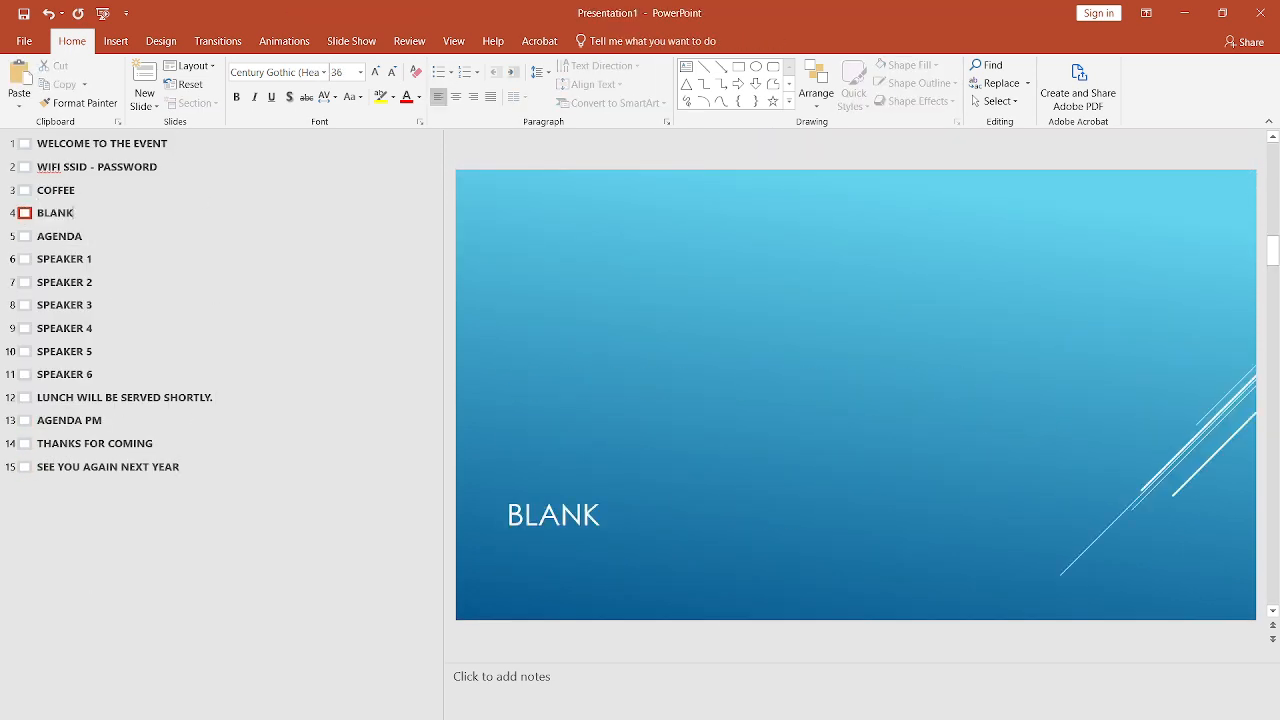
Apply a fade transition to all slides and select slides 2–5 and 13–15.
click(216, 40)
text(00.05)
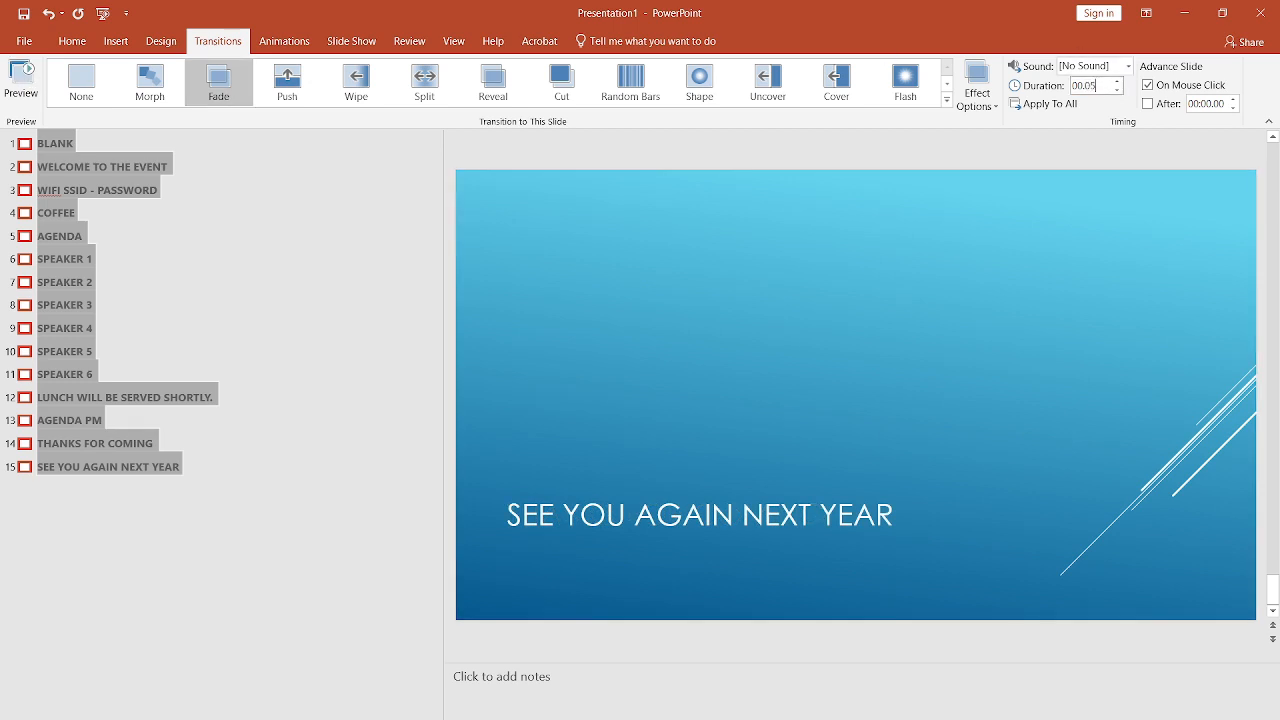
click(96, 190)
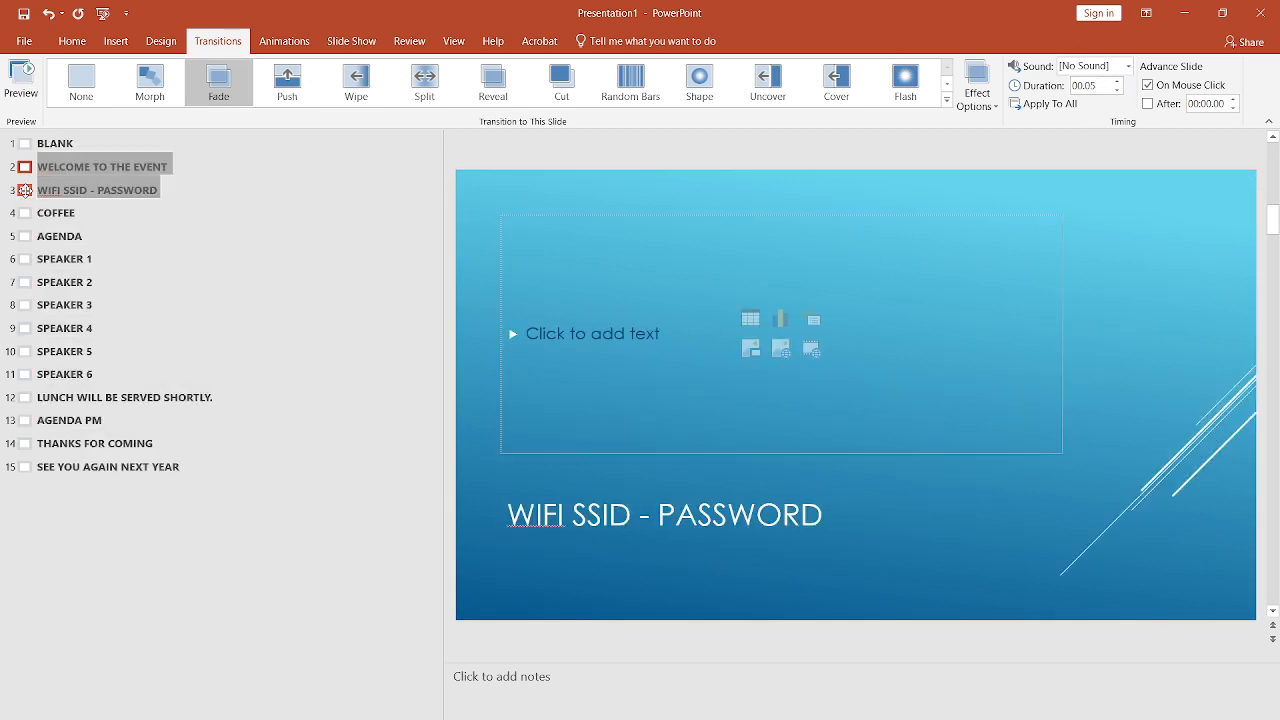
click(60, 236)
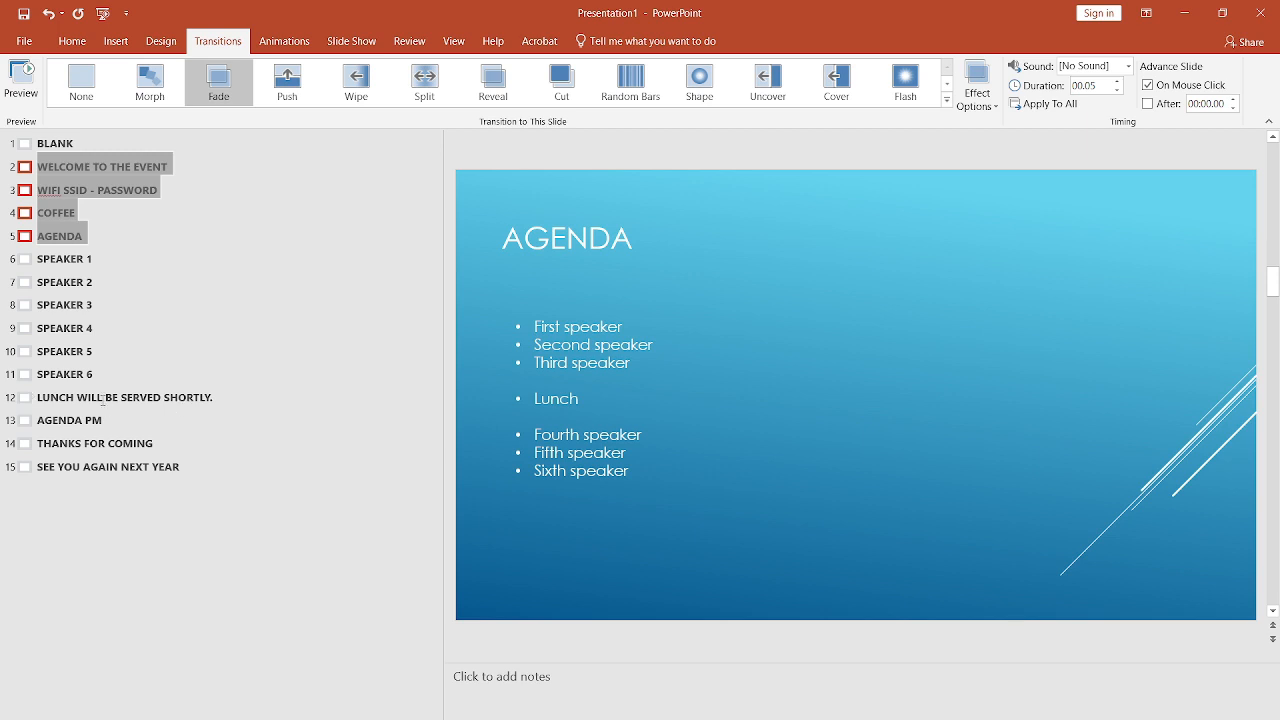
click(108, 466)
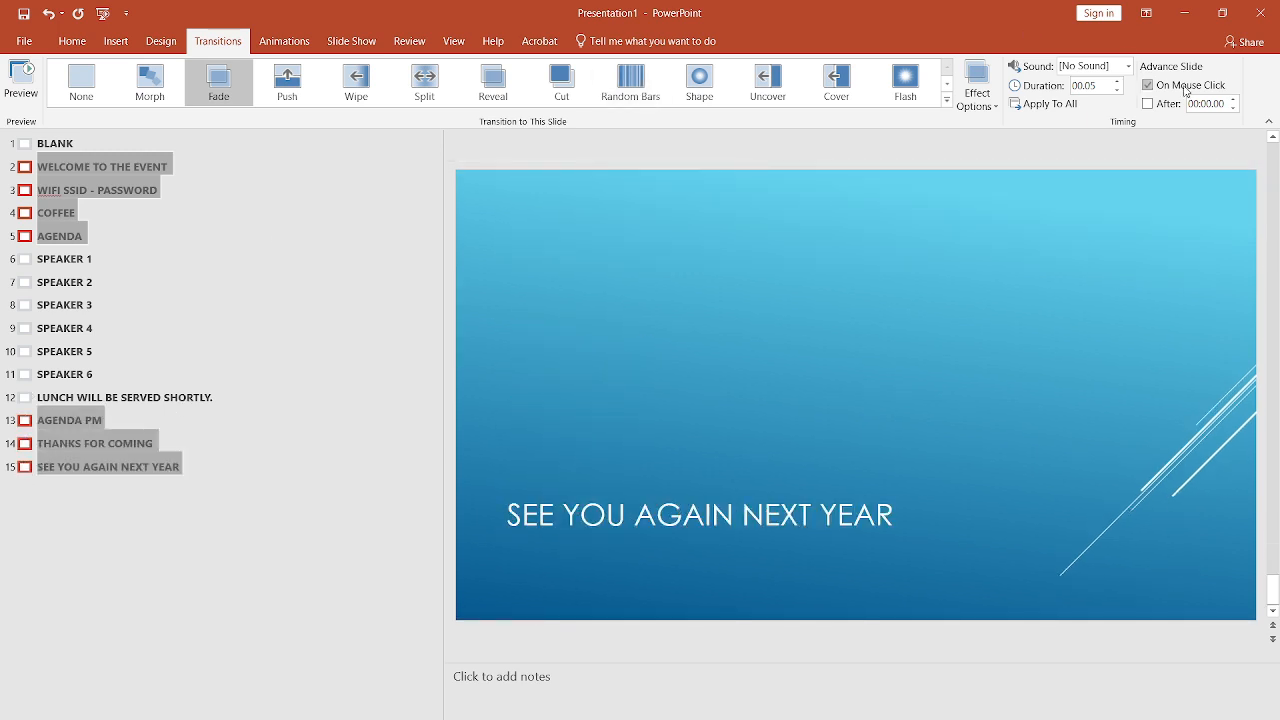
click(352, 40)
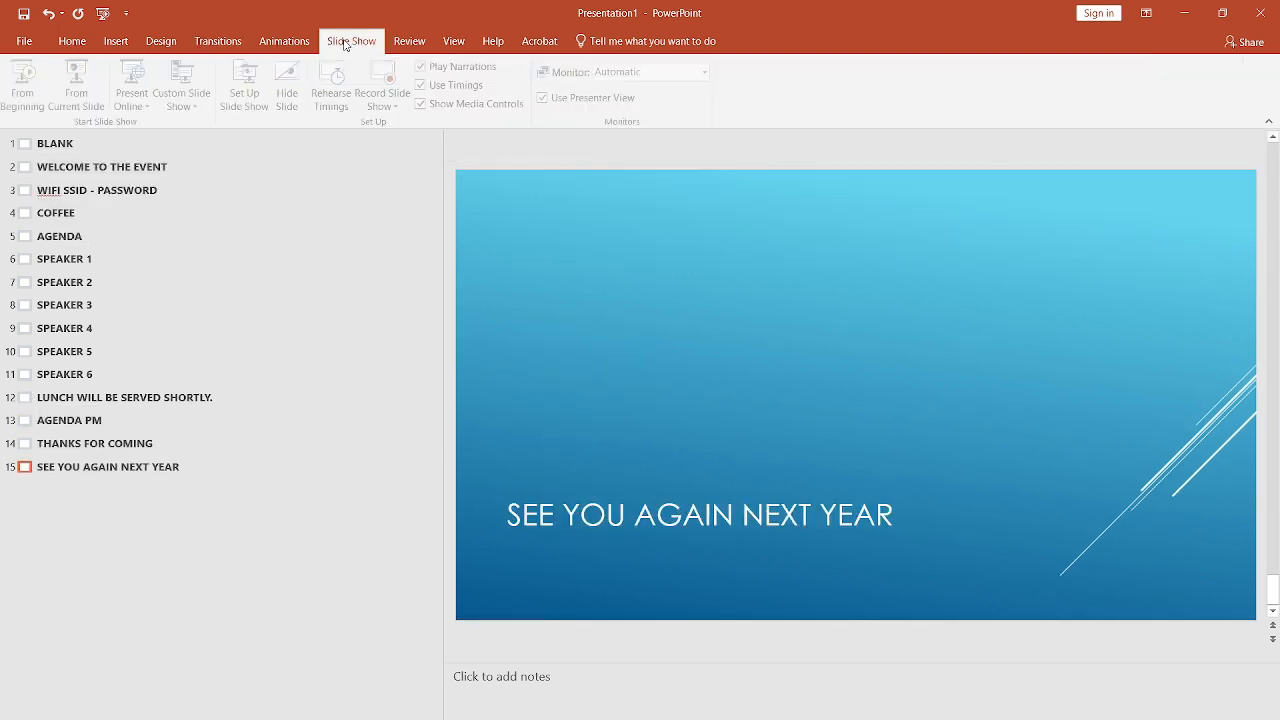
Set the slide show to loop continuously until Esc in Set Up Slide Show.
click(244, 84)
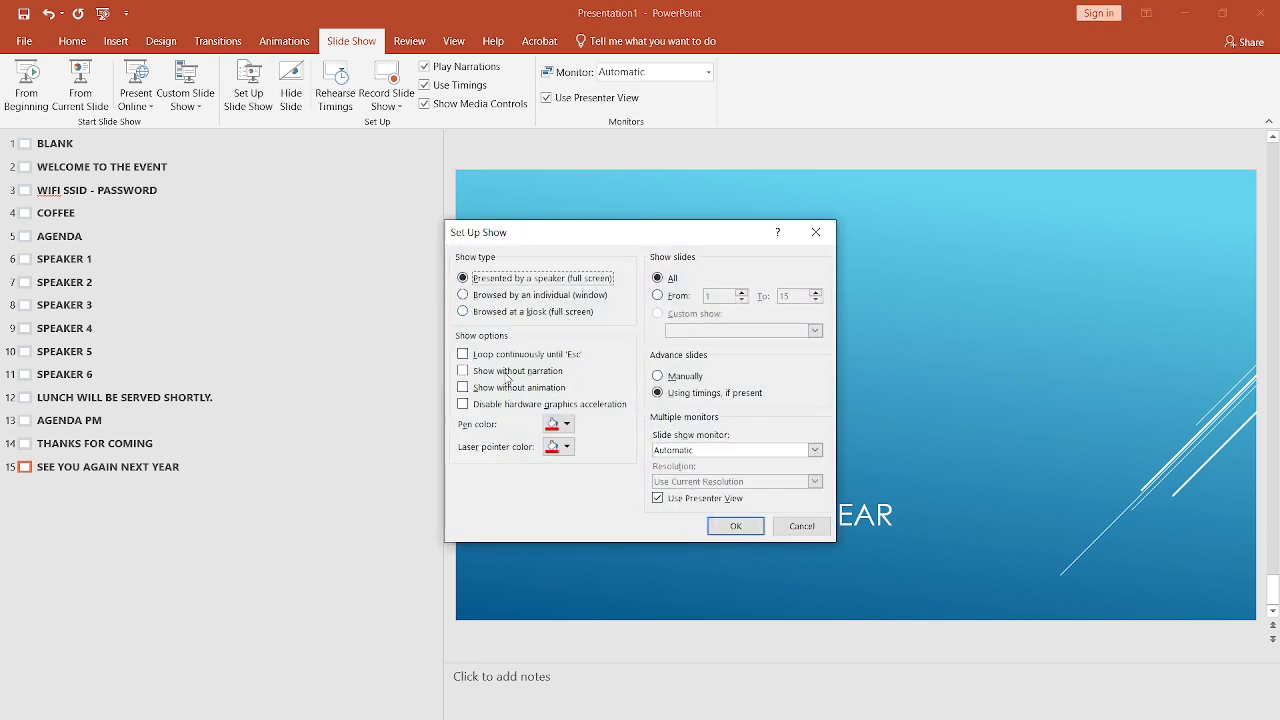
click(464, 352)
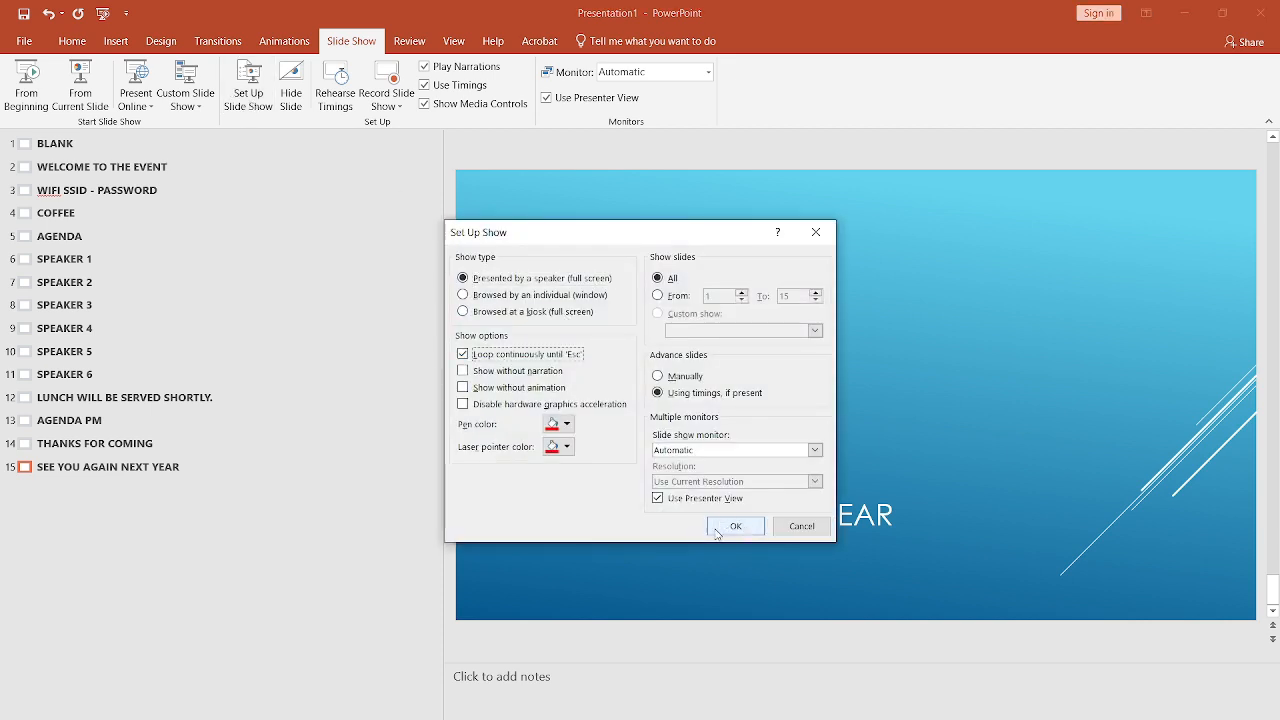
click(736, 526)
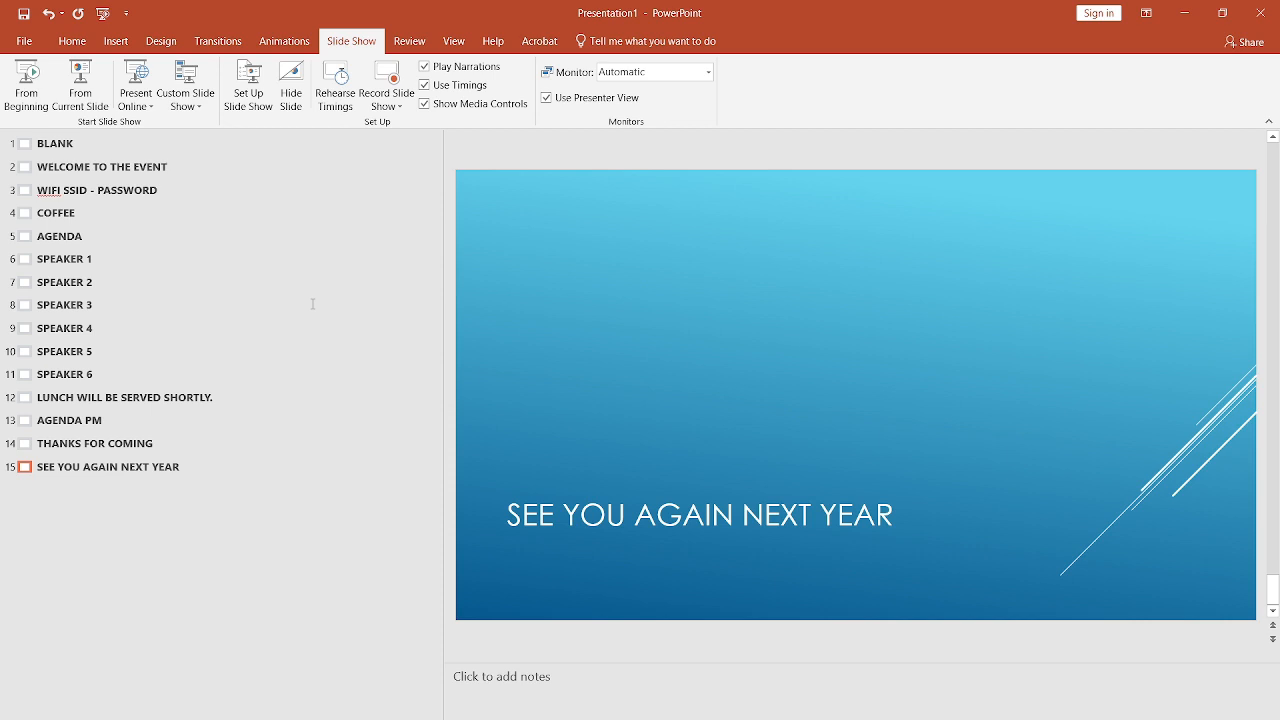
Define the AM intro custom show with the WiFi and following slides added.
click(184, 84)
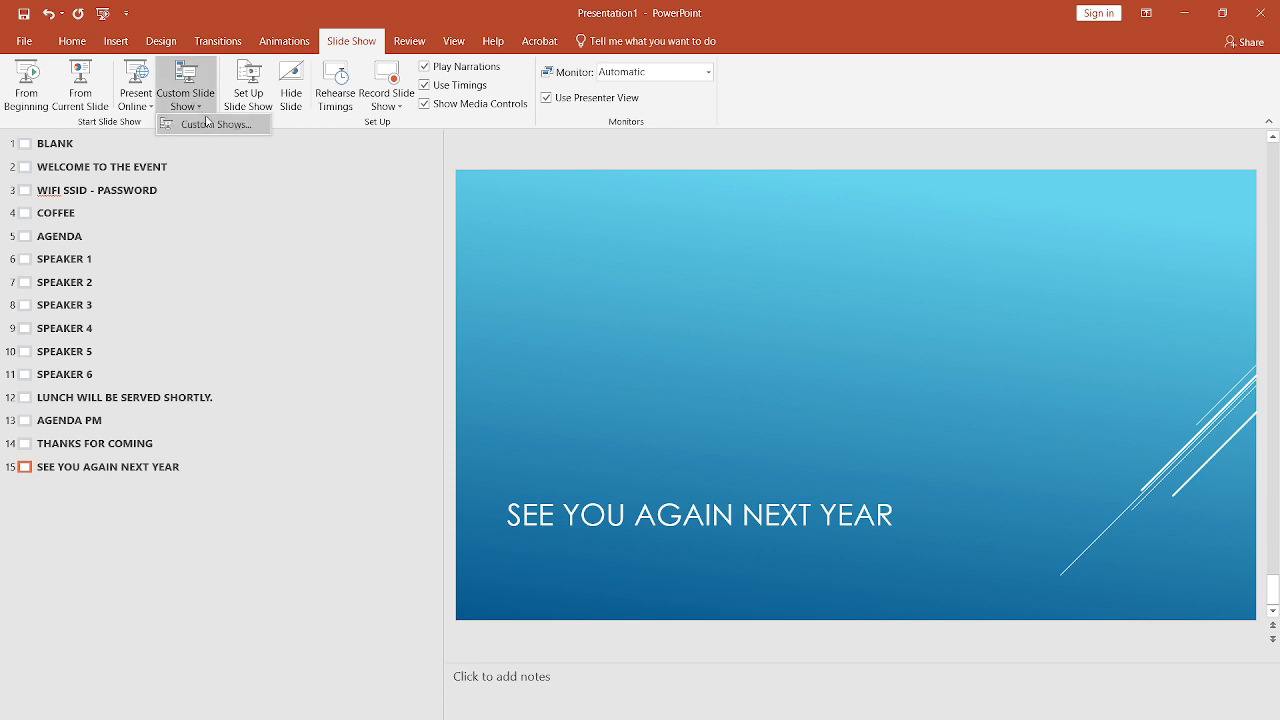
click(216, 124)
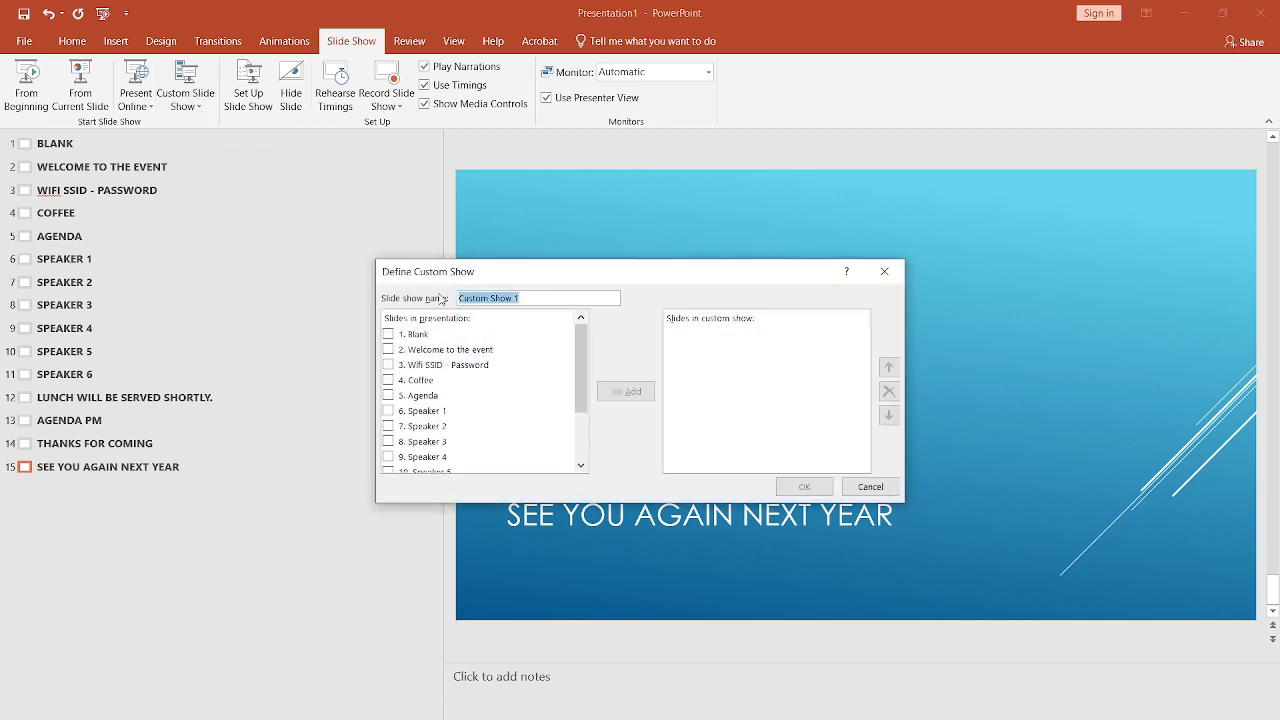
text(intro)
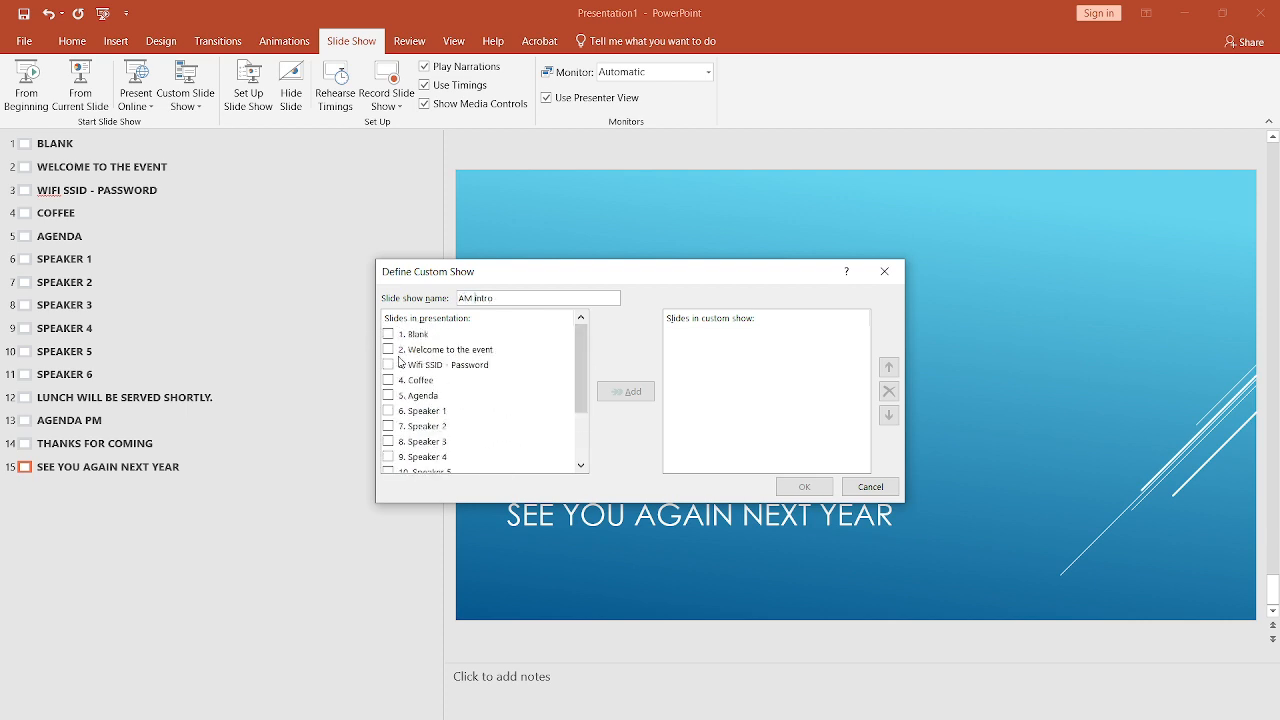
click(388, 364)
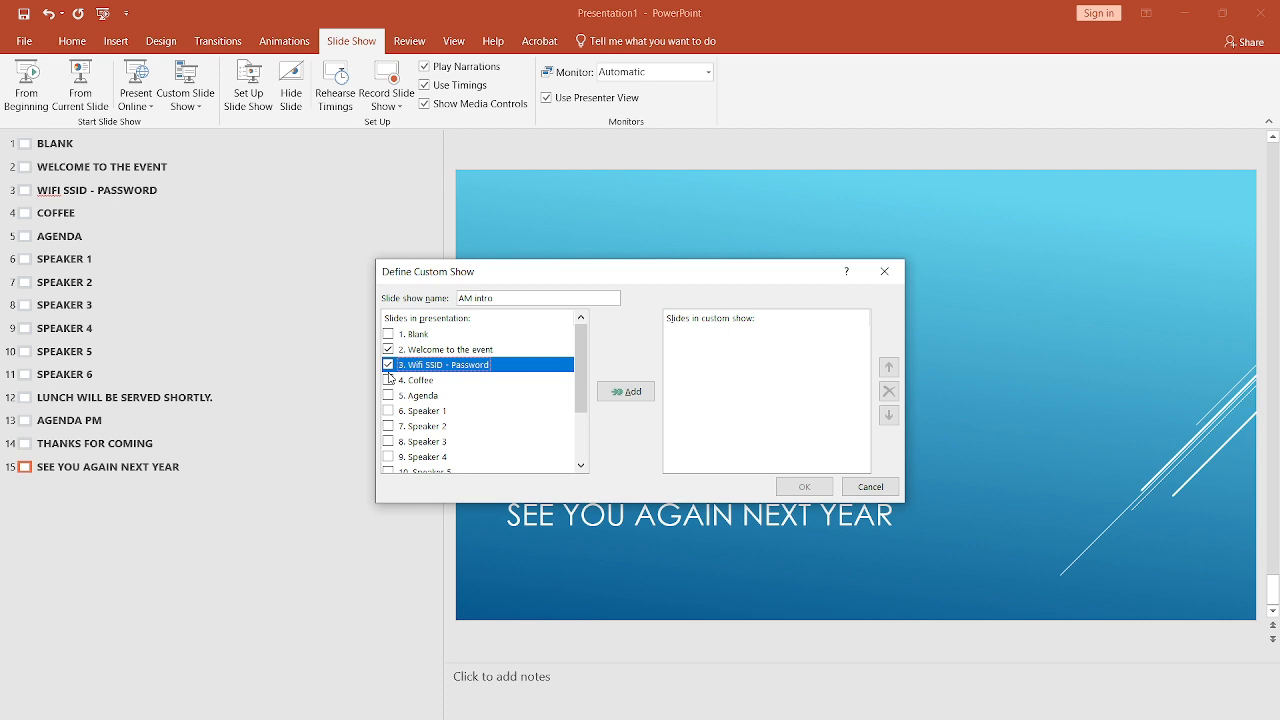
click(420, 394)
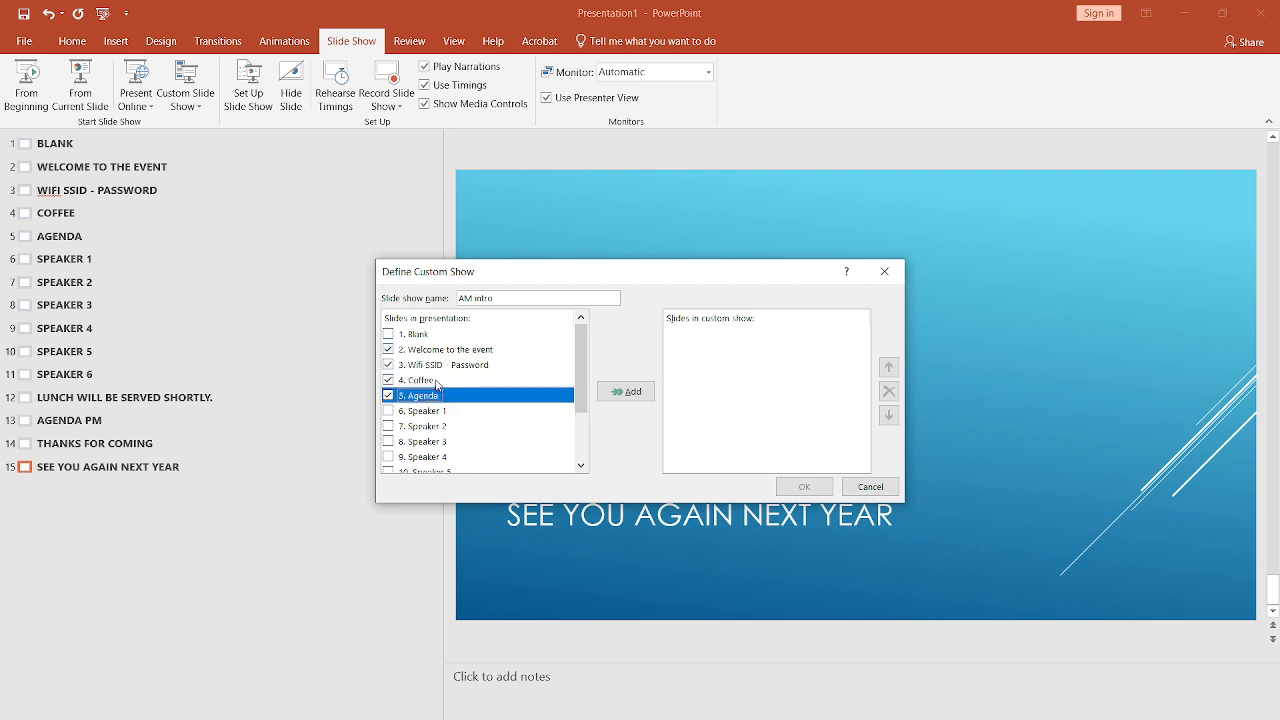
click(624, 390)
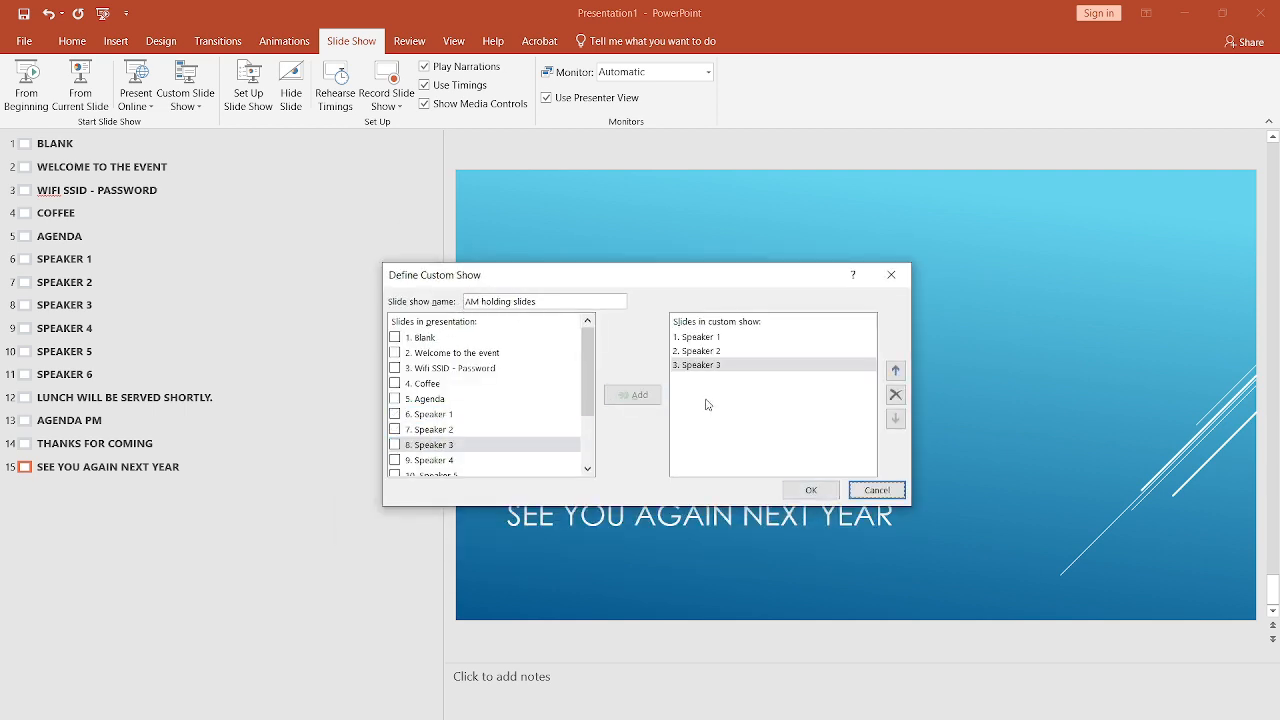
Confirm AM holding slides and add the lunch announcement slide to the Lunch break show.
click(632, 394)
text(Lunch break)
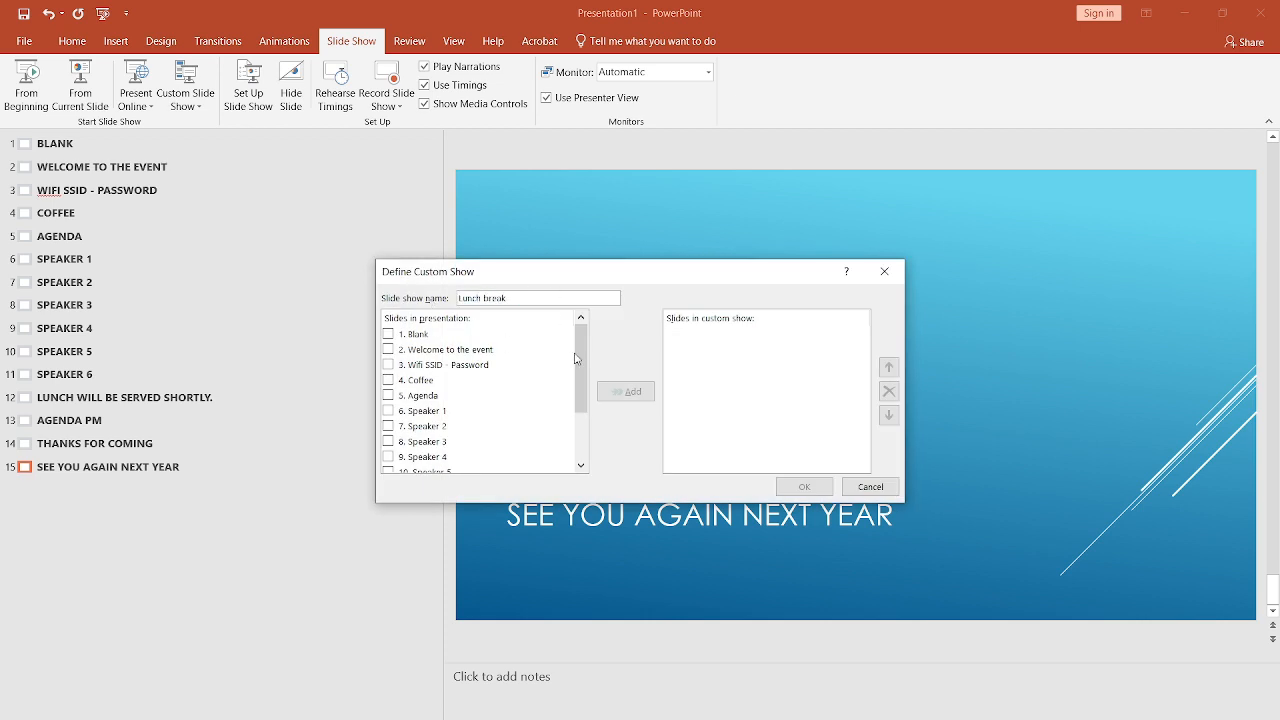
scroll(down, 3)
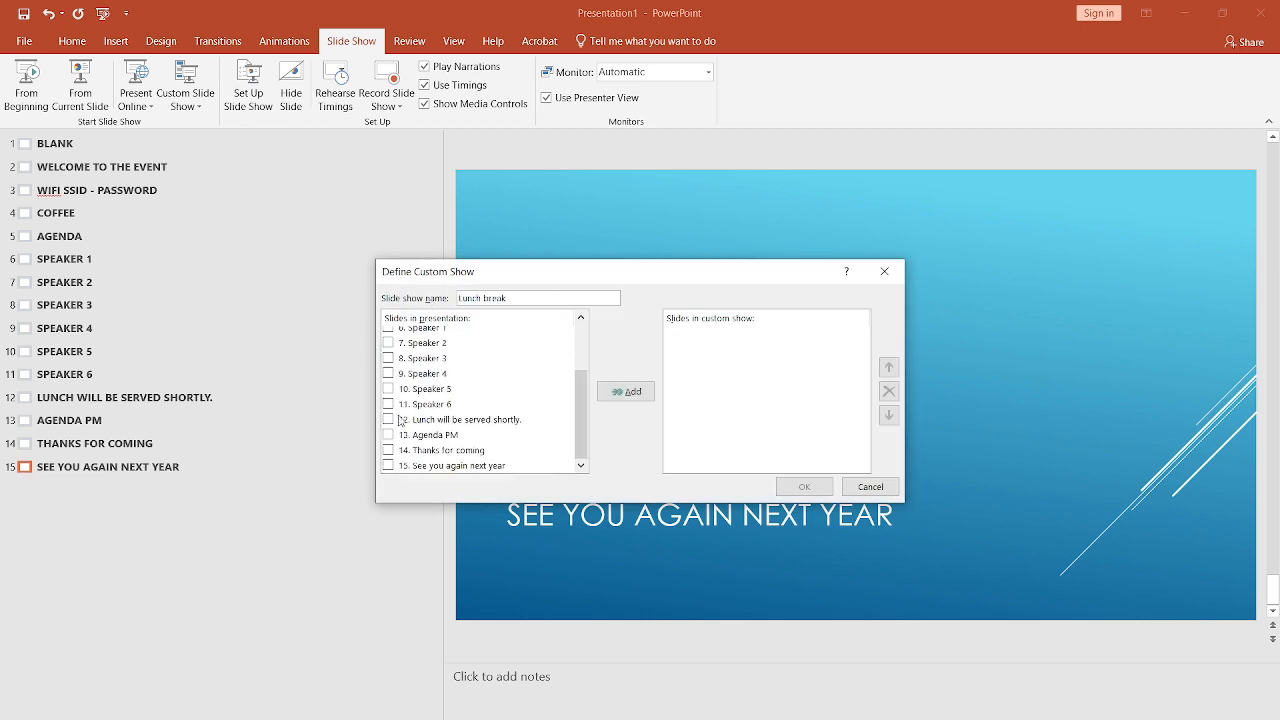
click(624, 390)
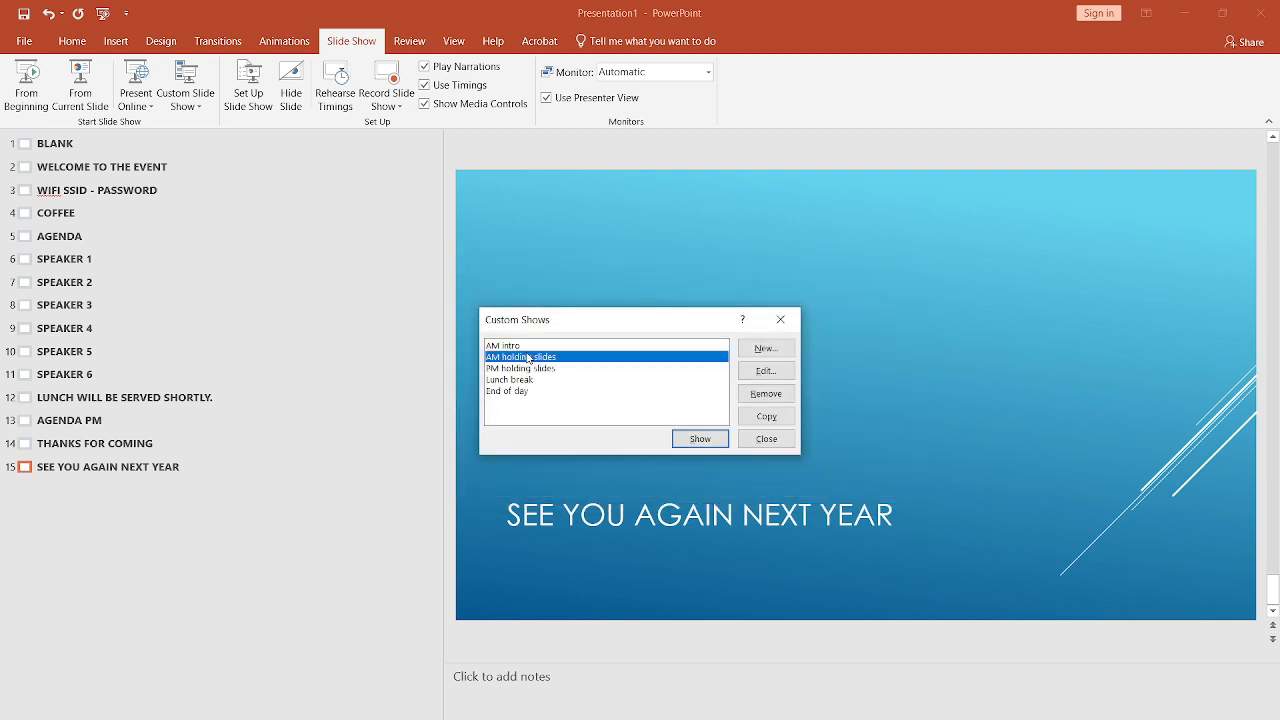
Set the slide show to play the AM intro custom show instead of all slides.
click(764, 370)
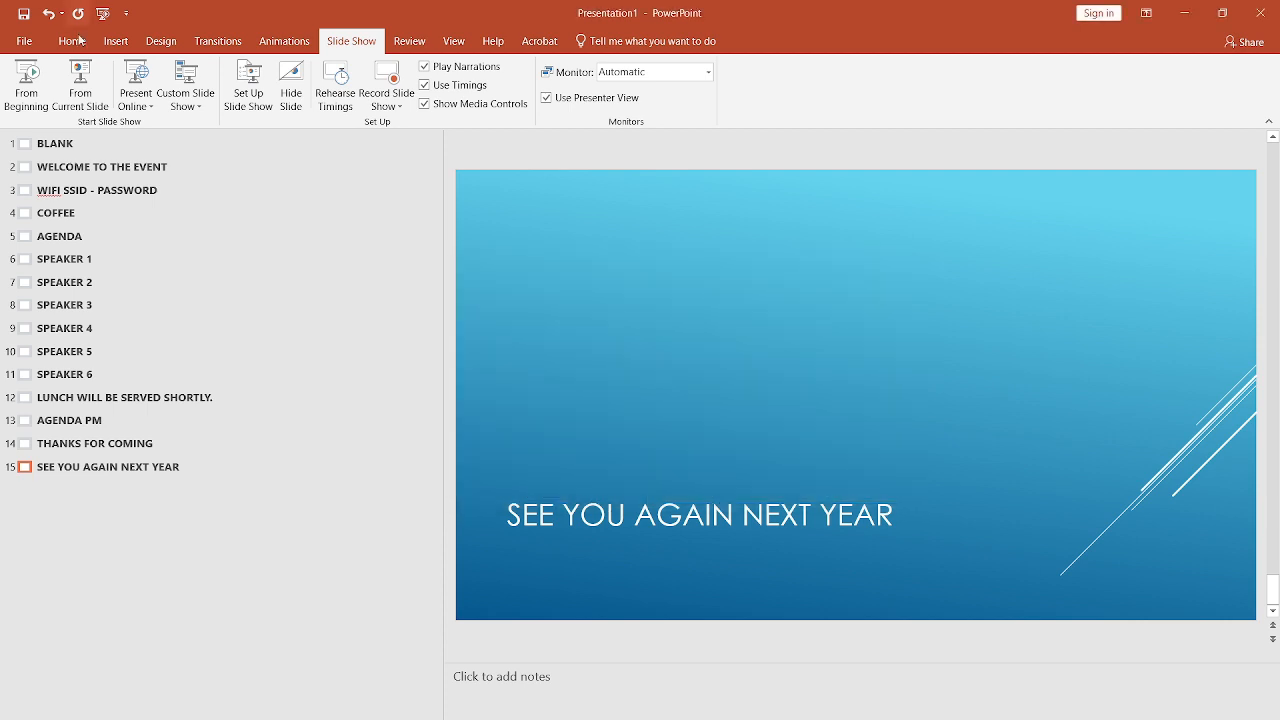
click(248, 80)
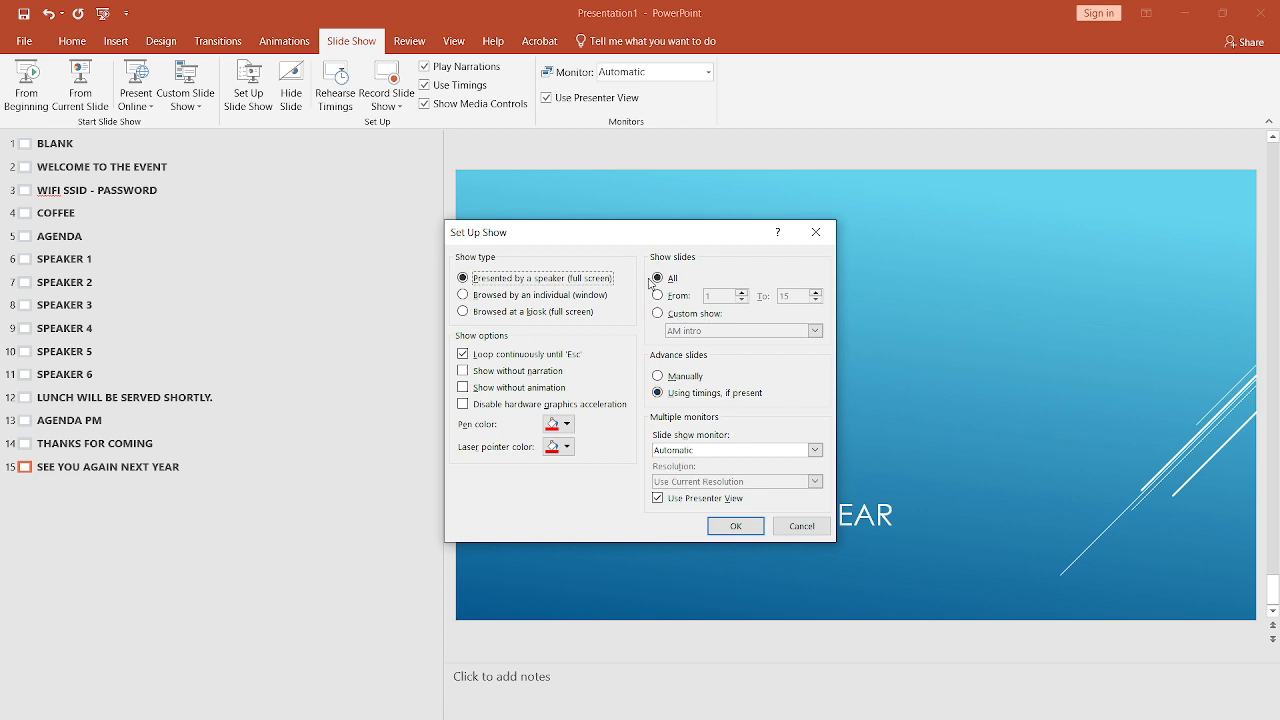
click(656, 312)
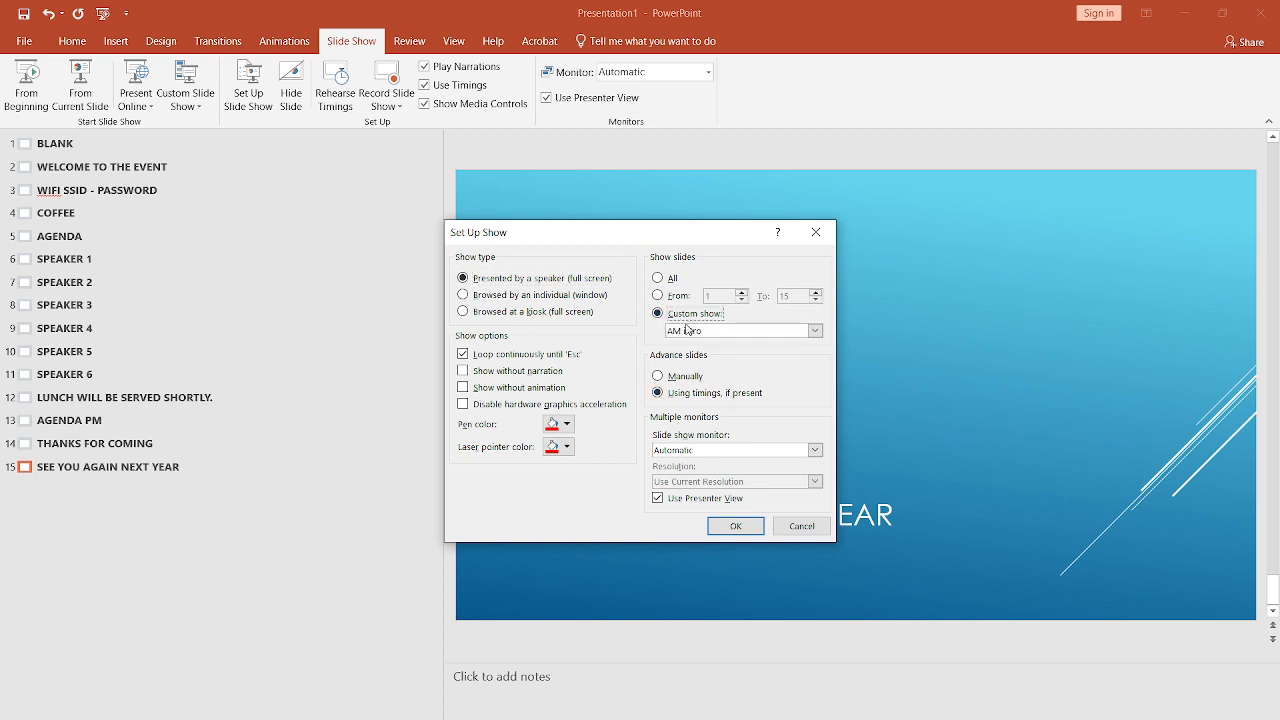
click(814, 330)
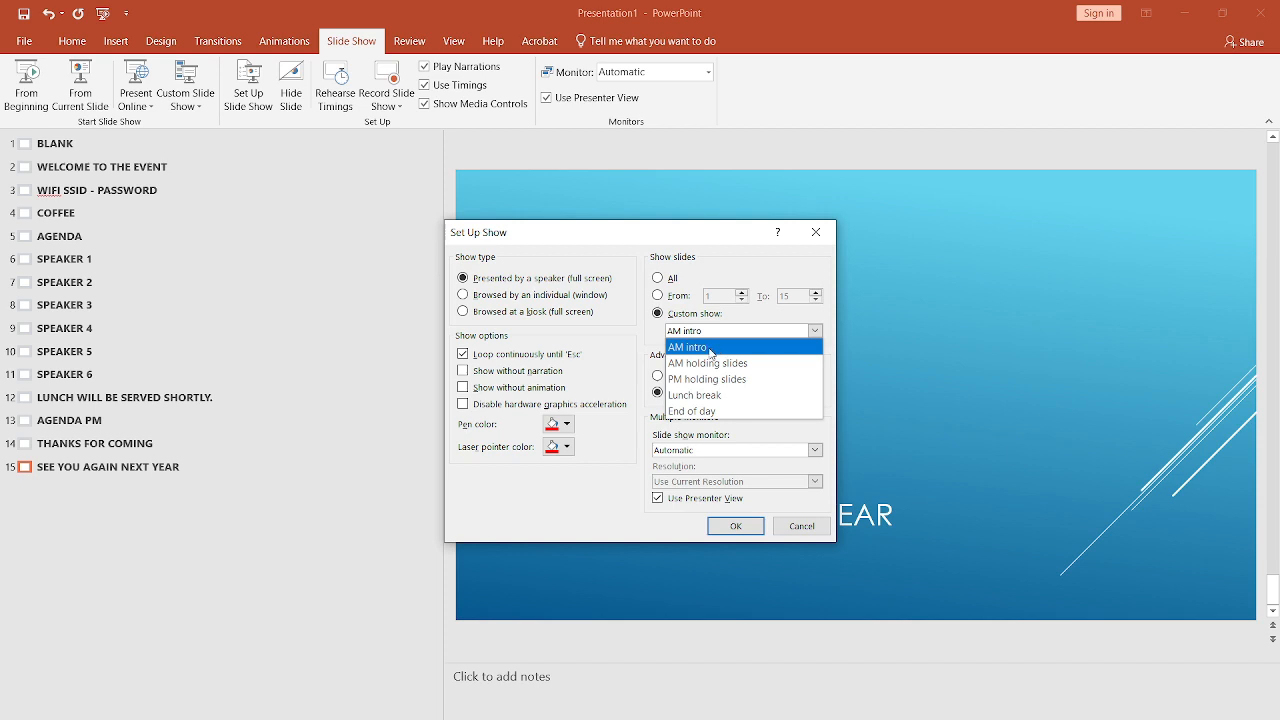
click(688, 348)
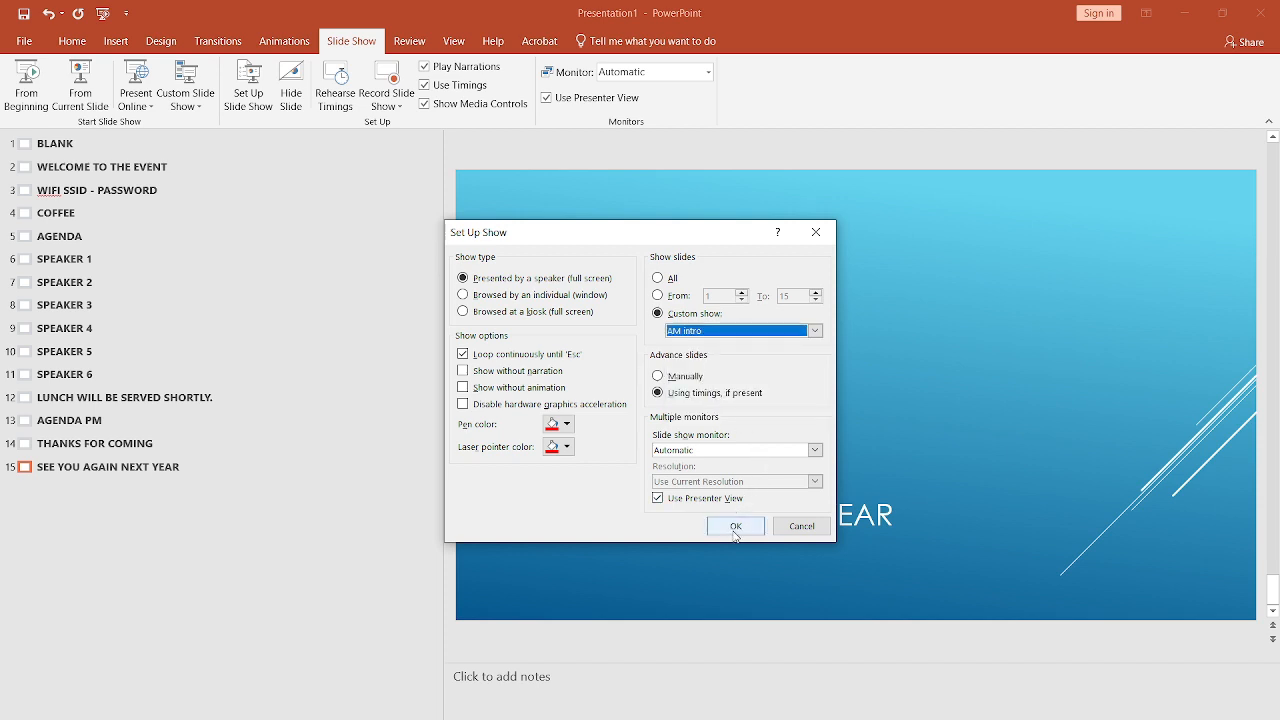
click(736, 526)
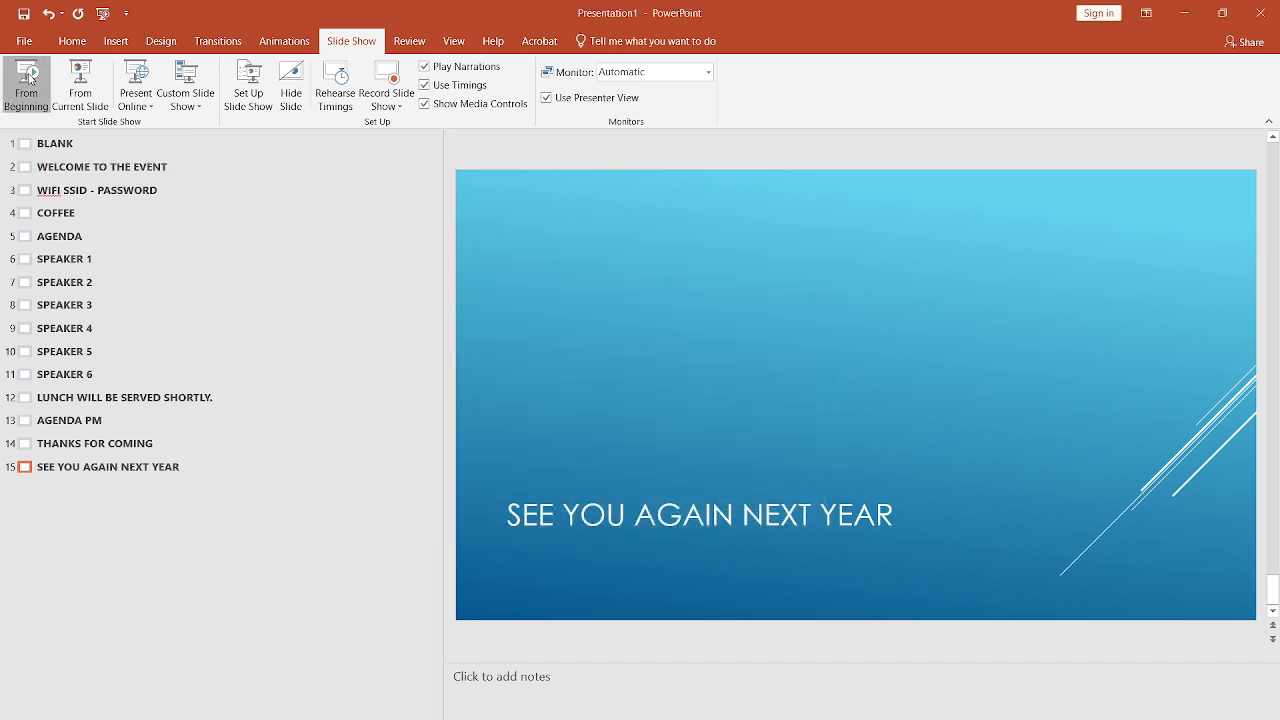
Start the show from the beginning and switch to the End of day custom show in Presenter View.
click(26, 84)
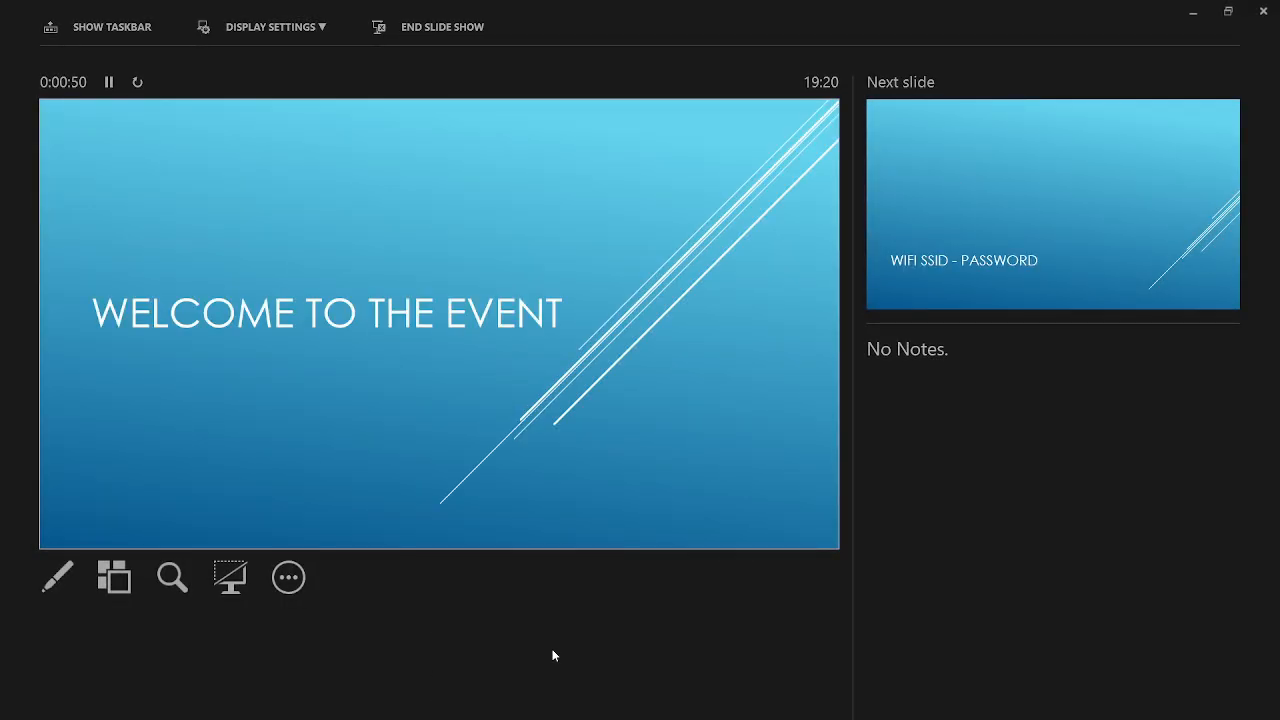
mouse_move(288, 576)
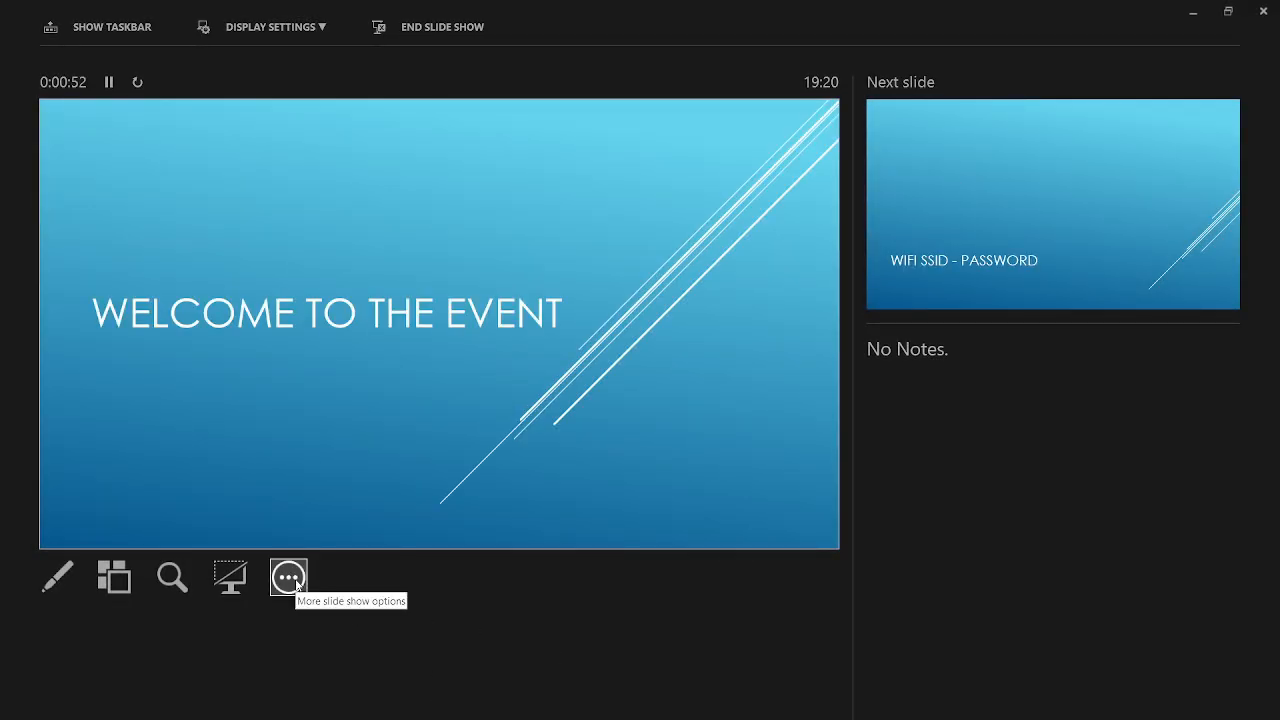
click(288, 576)
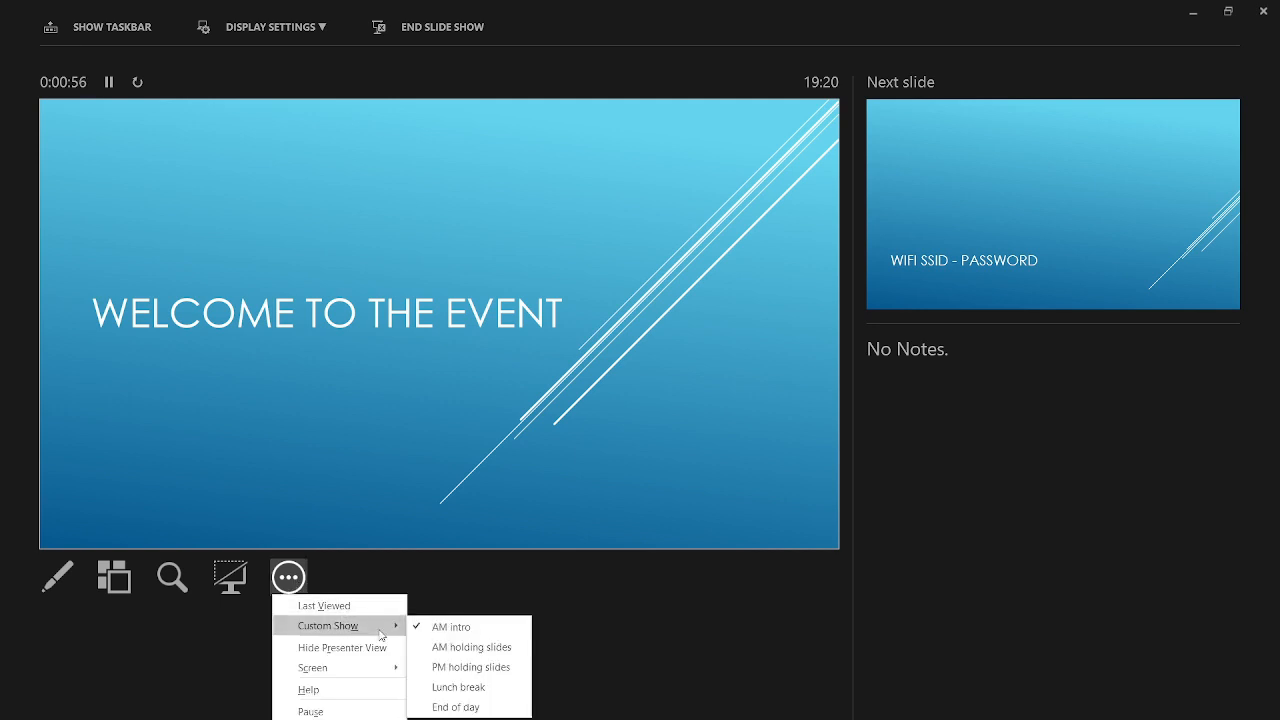
mouse_move(456, 708)
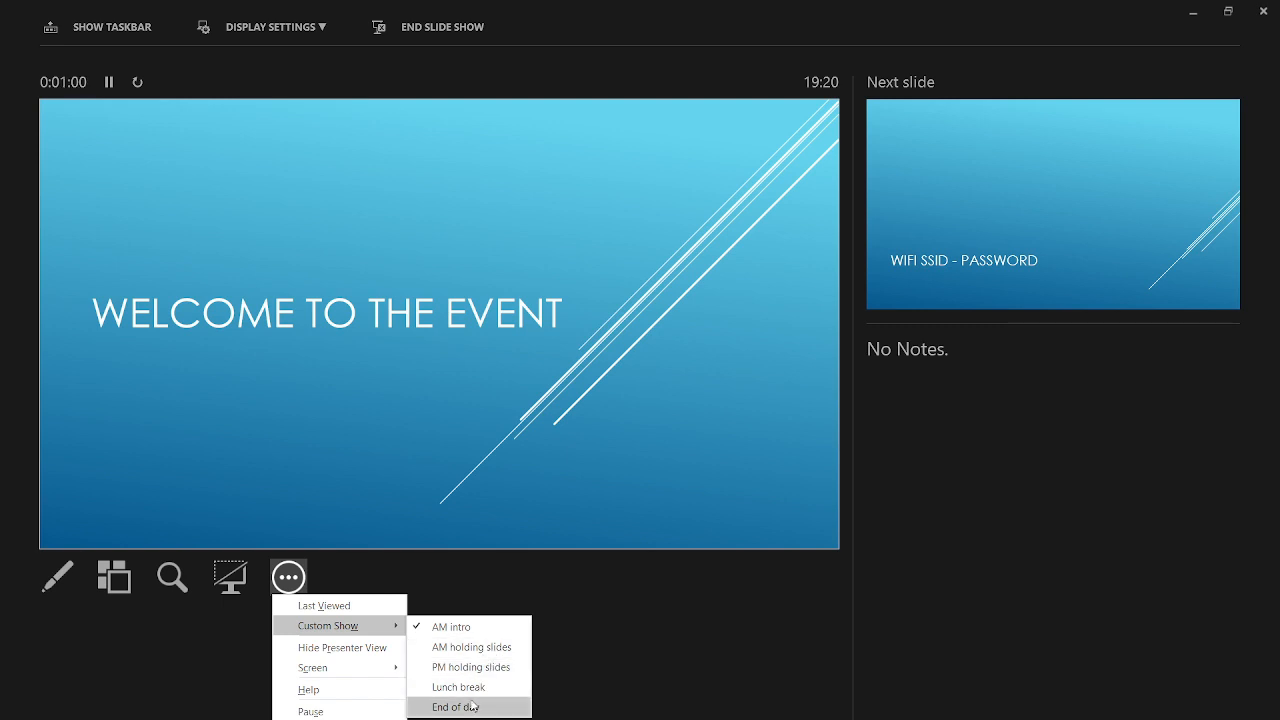
click(456, 708)
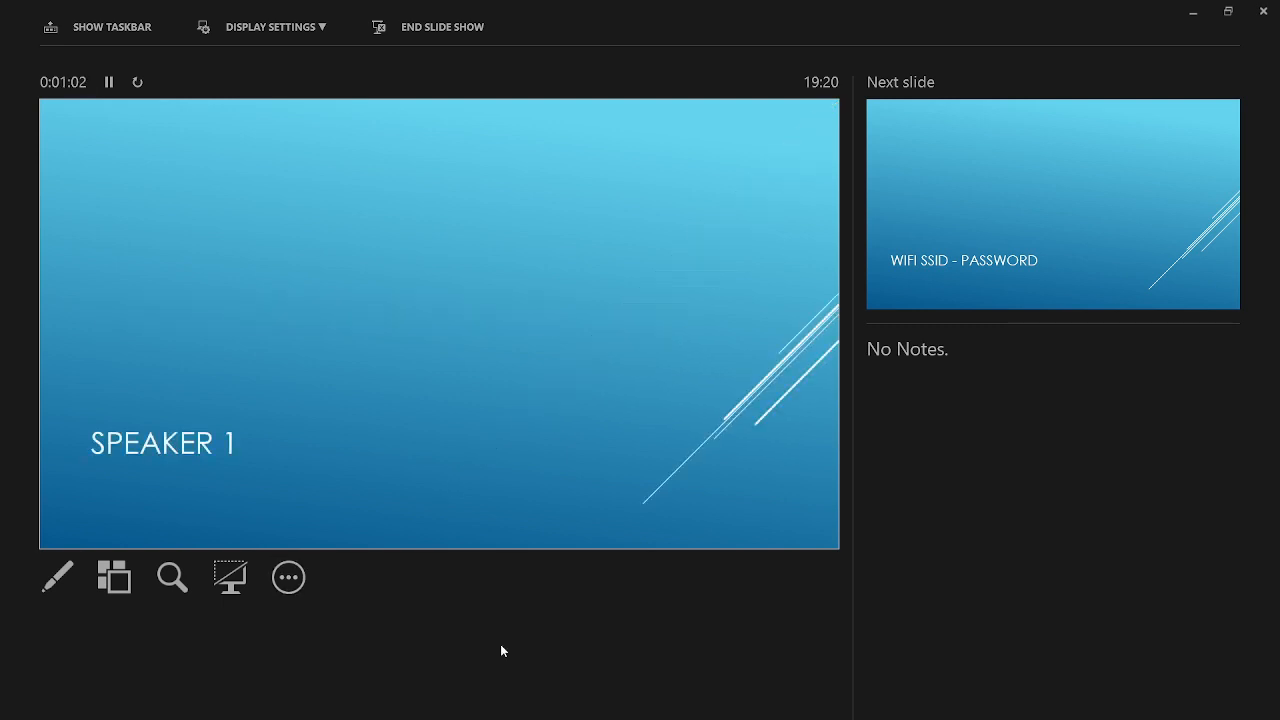